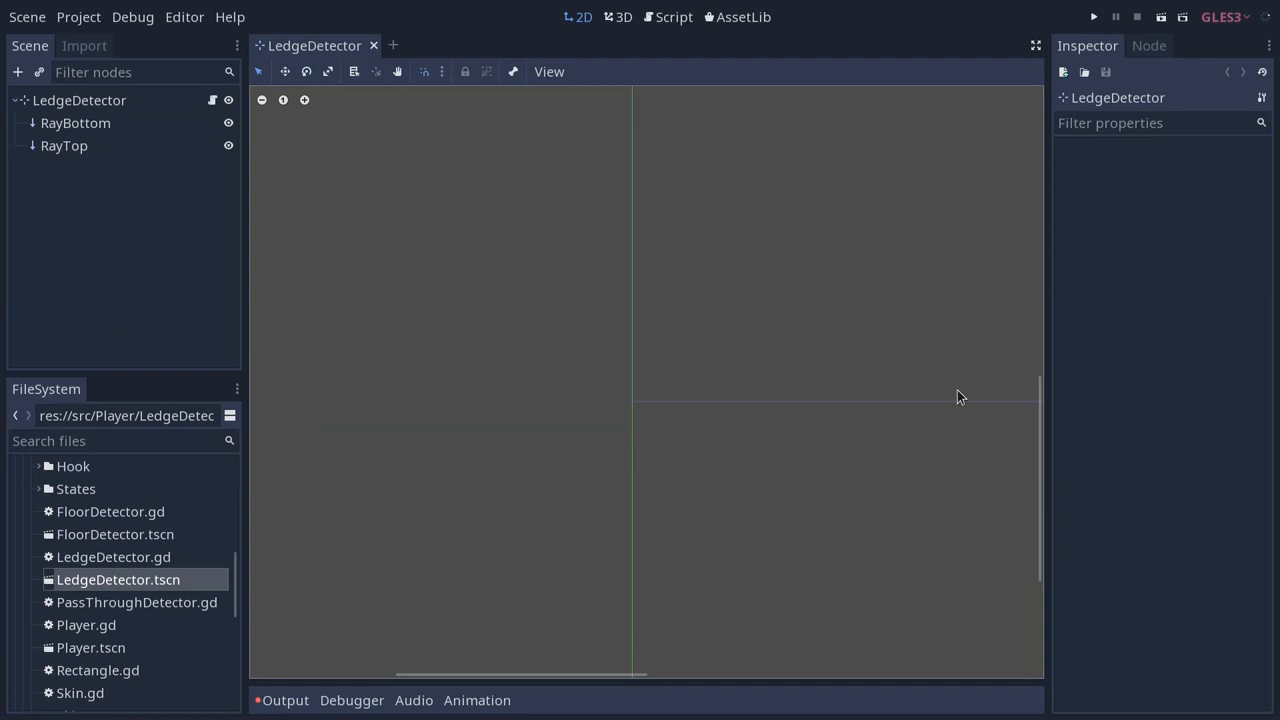
{"action": "mouse_move", "coordinate": [170, 136]}
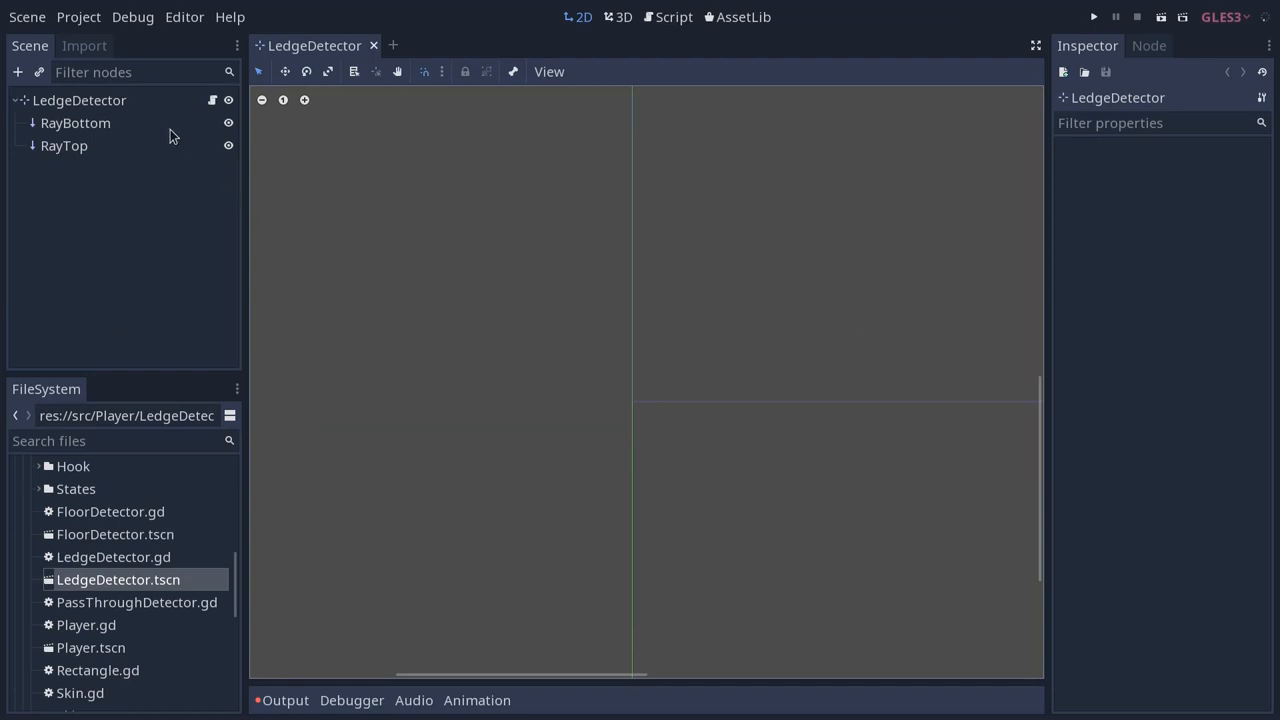
Select the LedgeDetector root node, then bring up its LedgeDetector.gd script.
{"action": "left_click", "coordinate": [80, 100]}
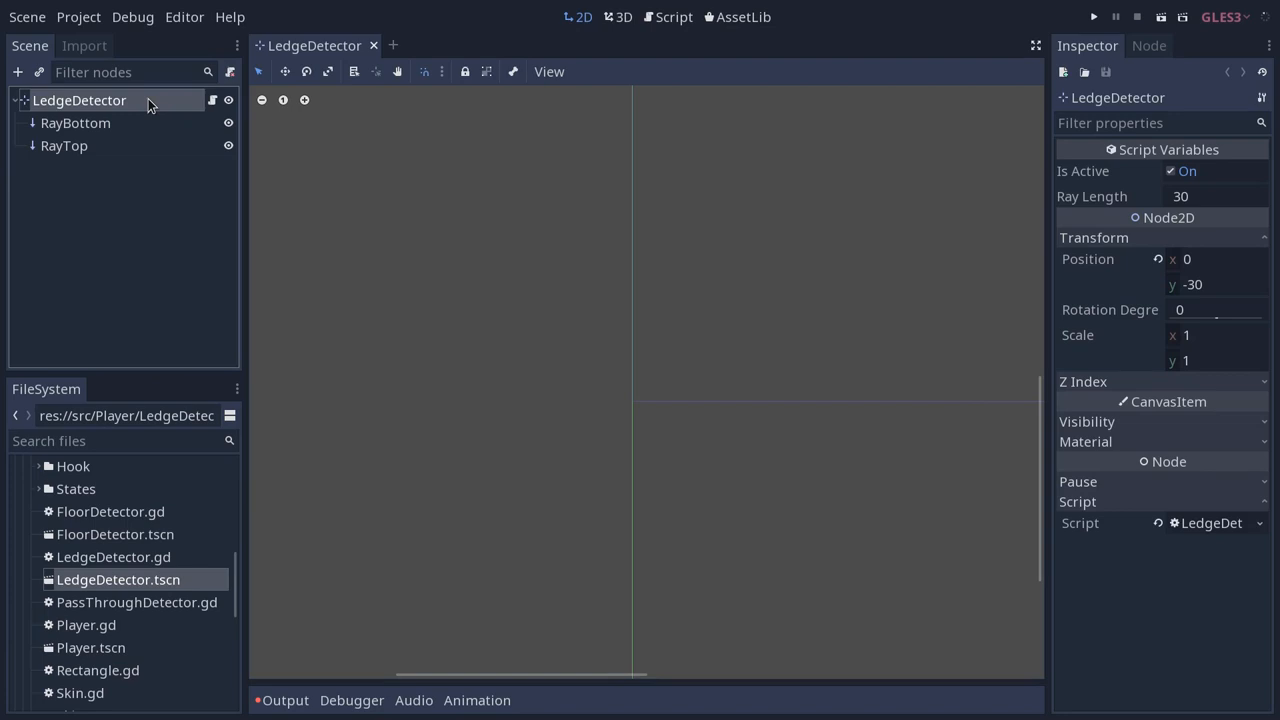
{"action": "left_click", "coordinate": [212, 100]}
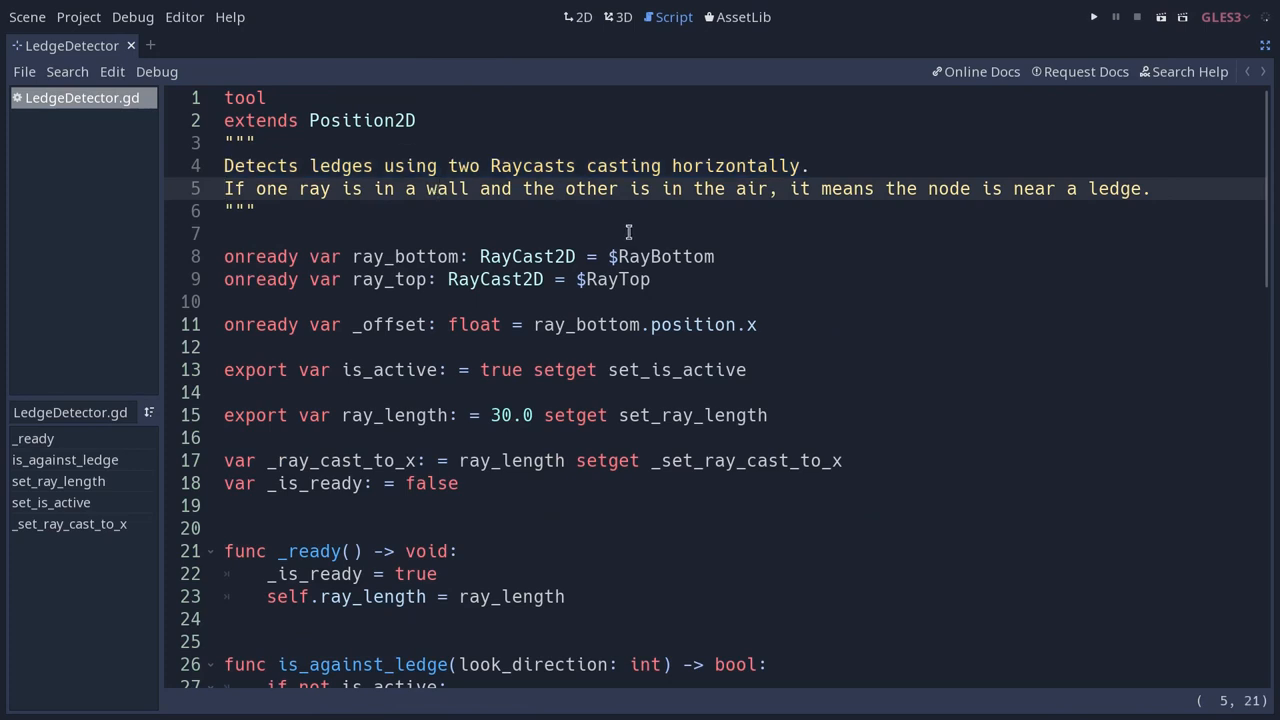
{"action": "left_click", "coordinate": [436, 188]}
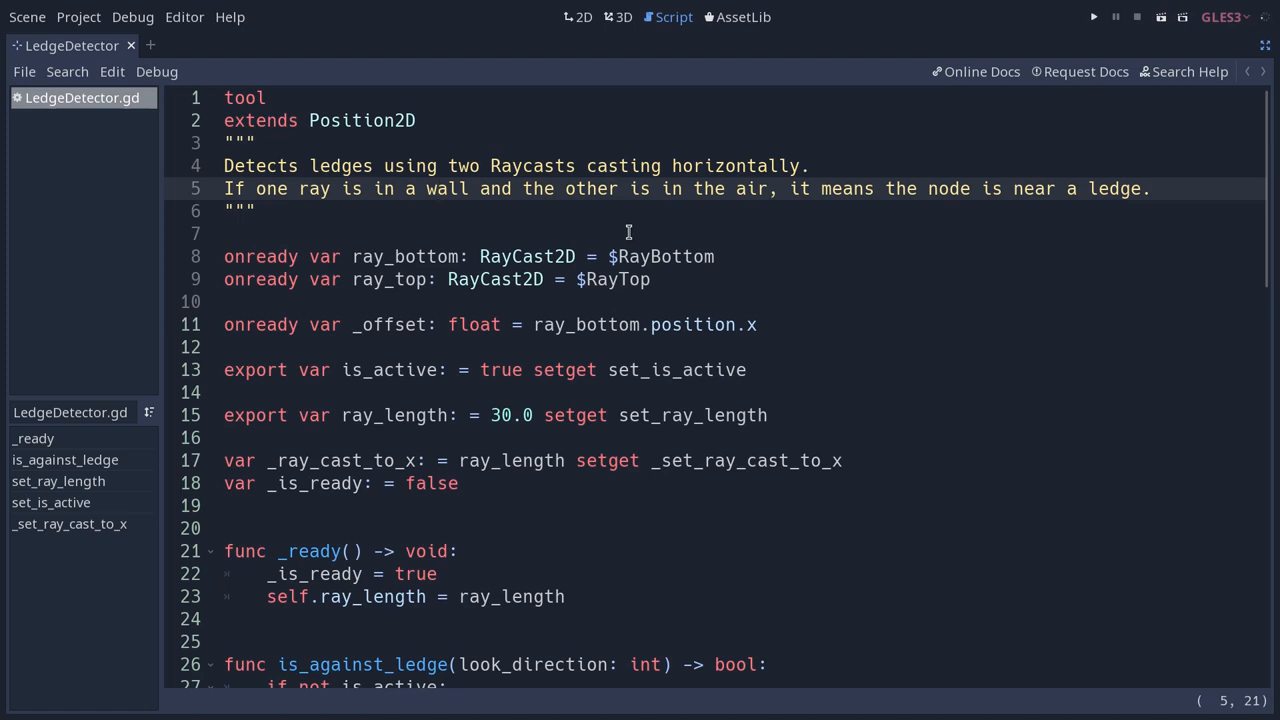
{"action": "left_click", "coordinate": [436, 188]}
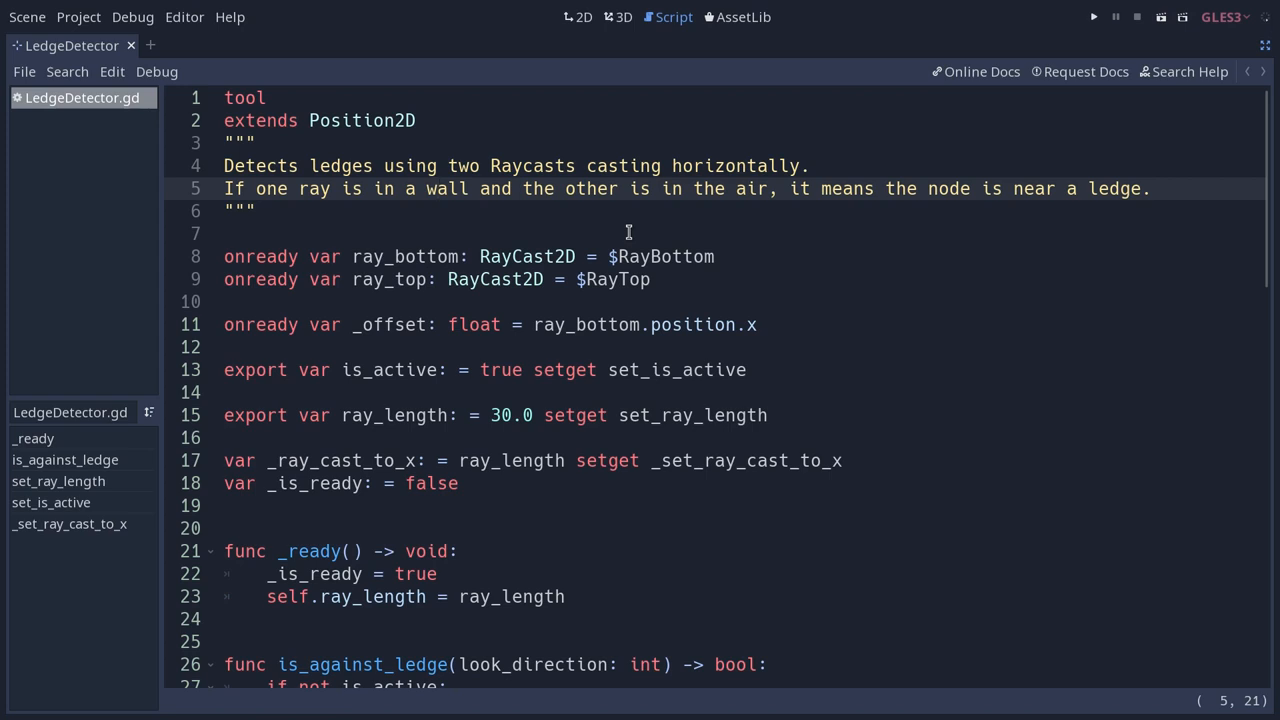
{"action": "left_click", "coordinate": [436, 188]}
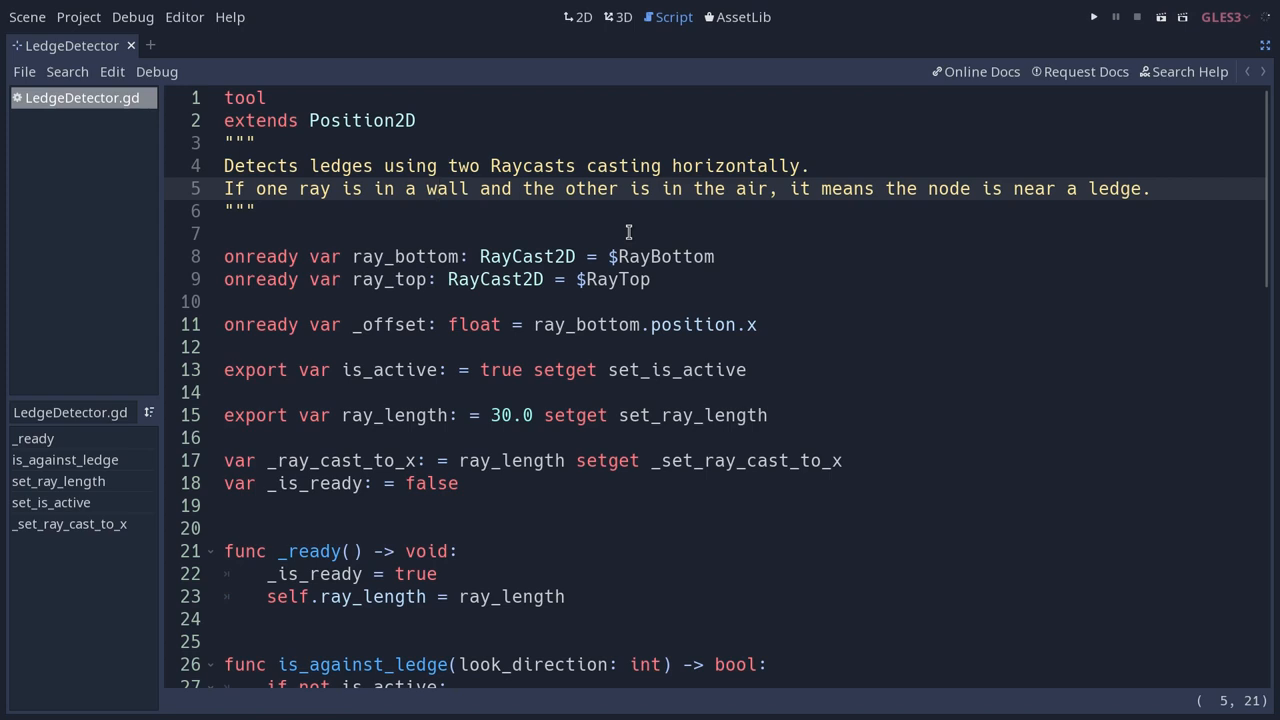
{"action": "left_click", "coordinate": [436, 188]}
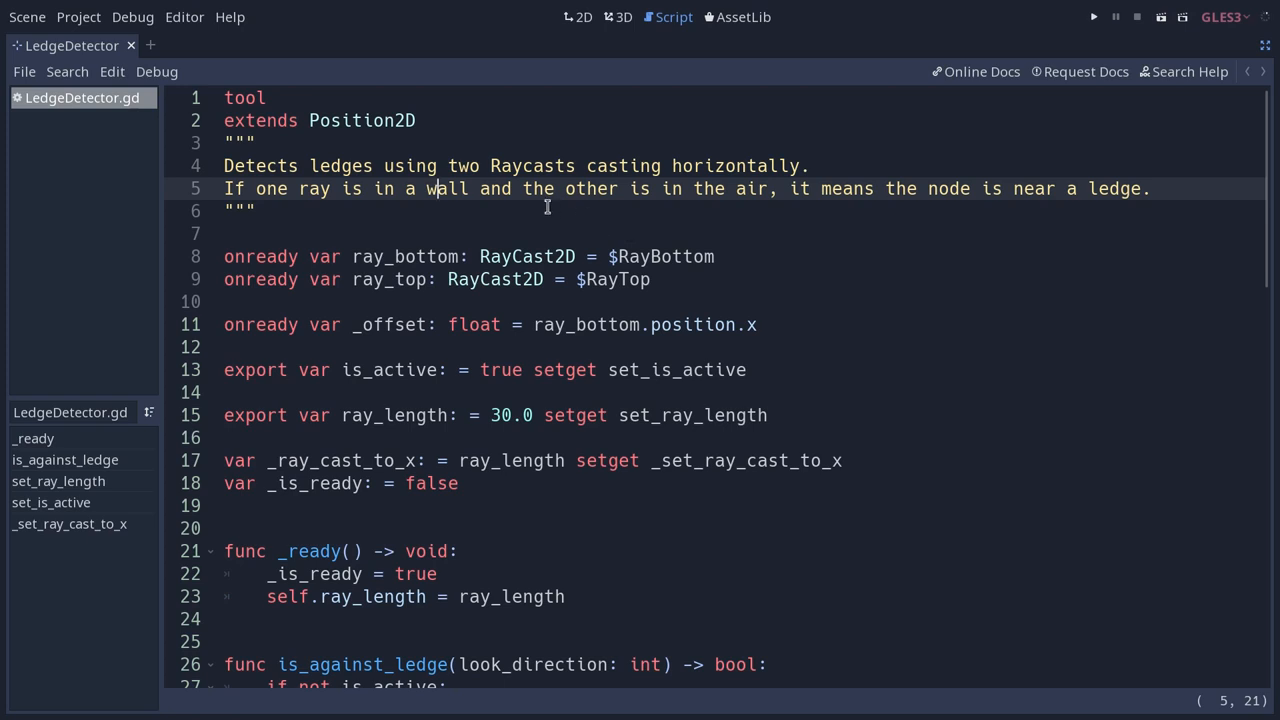
{"action": "scroll", "scroll_direction": "down", "scroll_amount": 3}
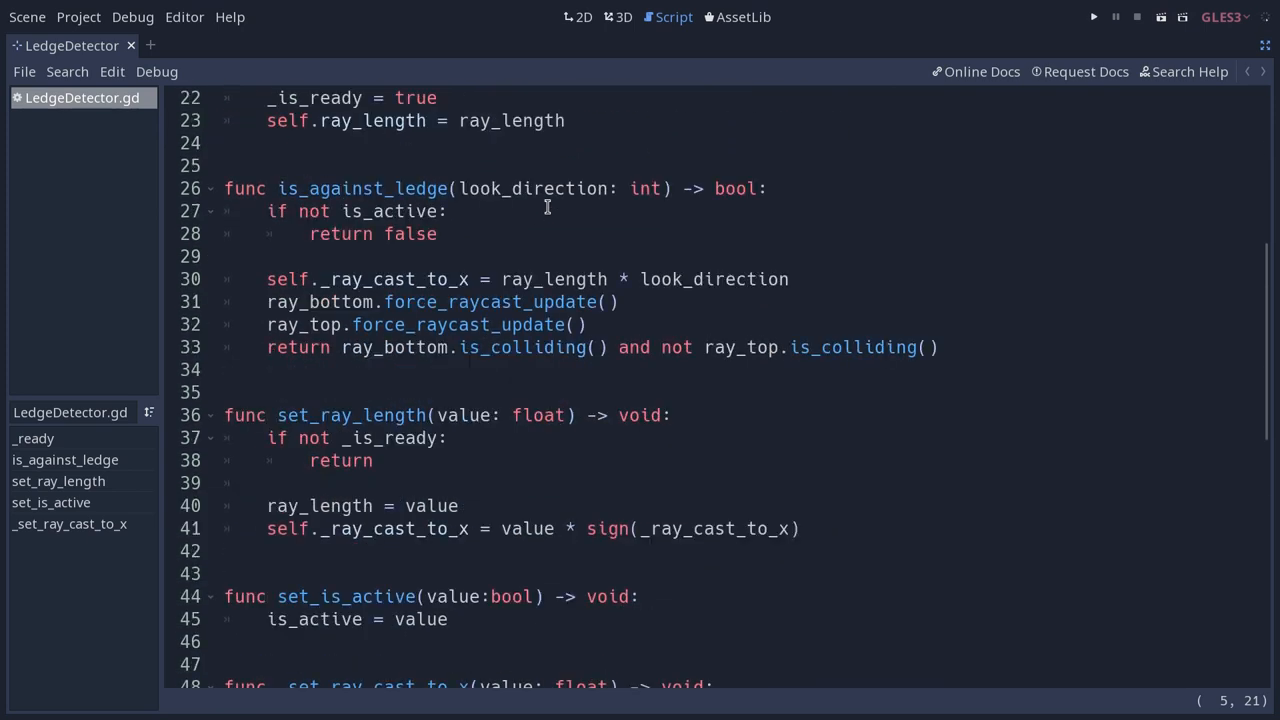
{"action": "mouse_move", "coordinate": [370, 182]}
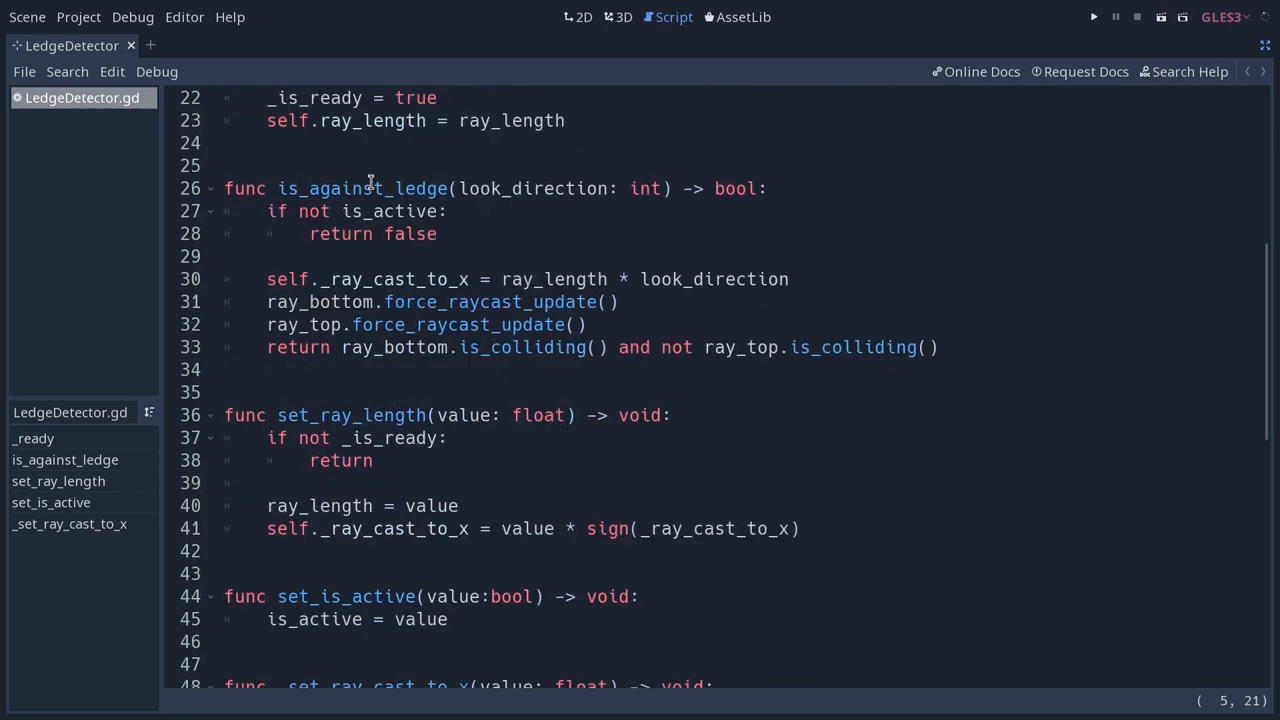
{"action": "scroll", "scroll_direction": "down", "scroll_amount": 3}
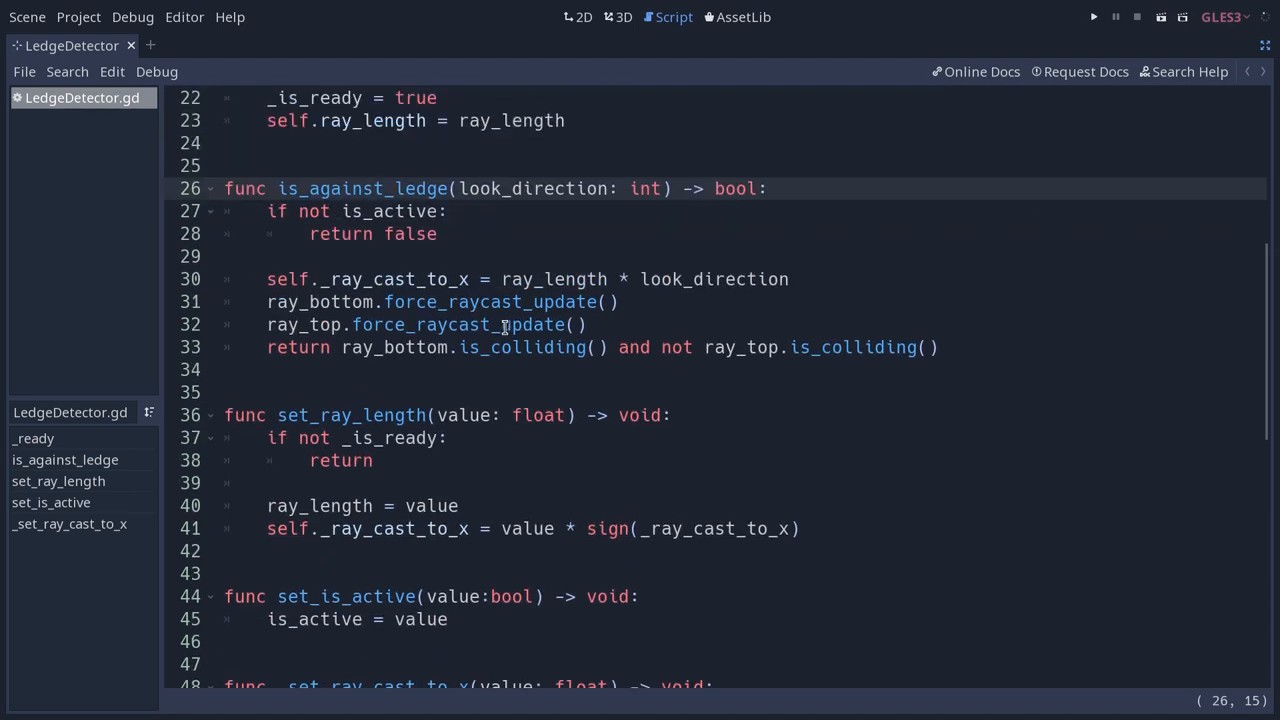
Switch to the 2D view of LedgeDetector, then back to its script.
{"action": "left_click", "coordinate": [584, 16]}
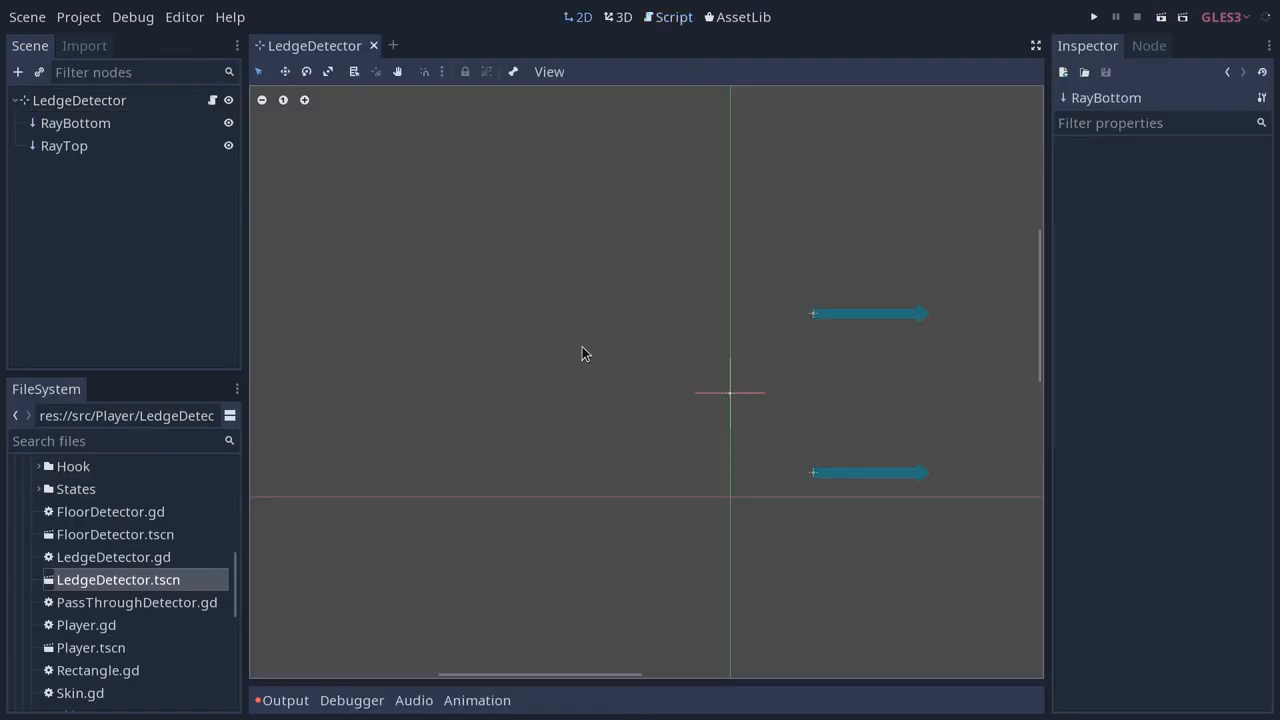
{"action": "mouse_move", "coordinate": [916, 396]}
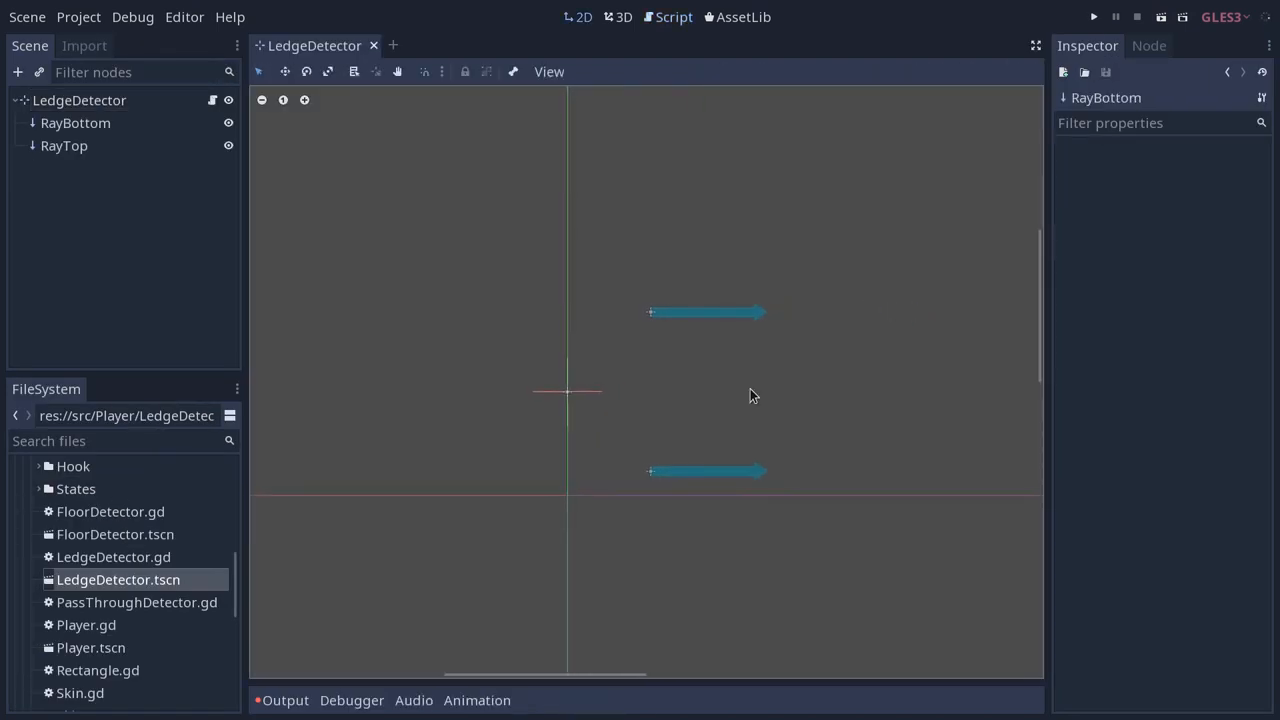
{"action": "mouse_move", "coordinate": [910, 488]}
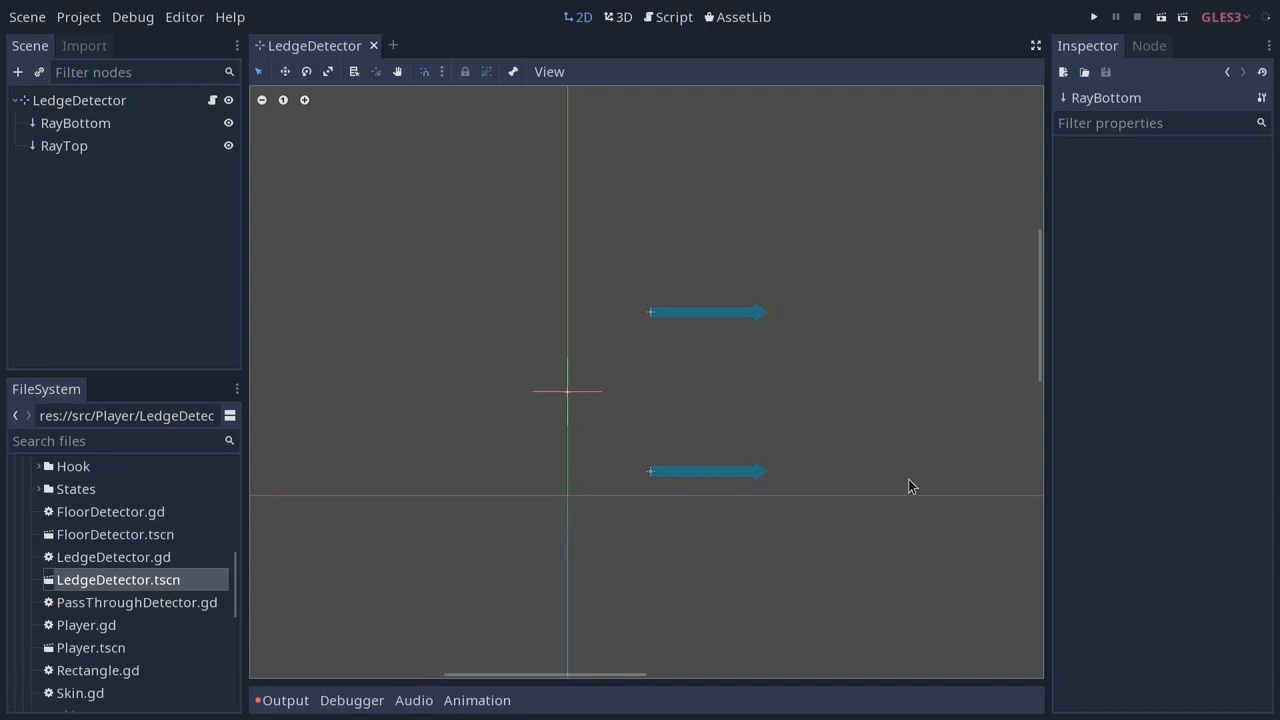
{"action": "mouse_move", "coordinate": [212, 96]}
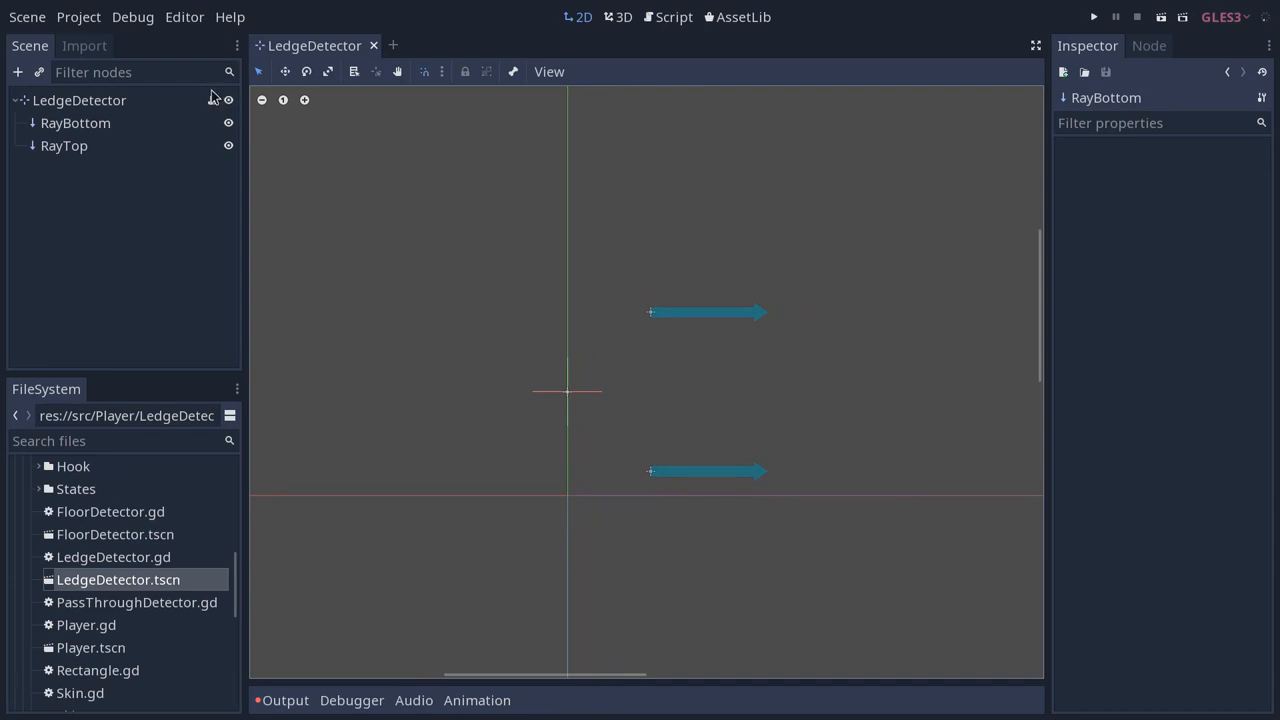
{"action": "left_click", "coordinate": [668, 16]}
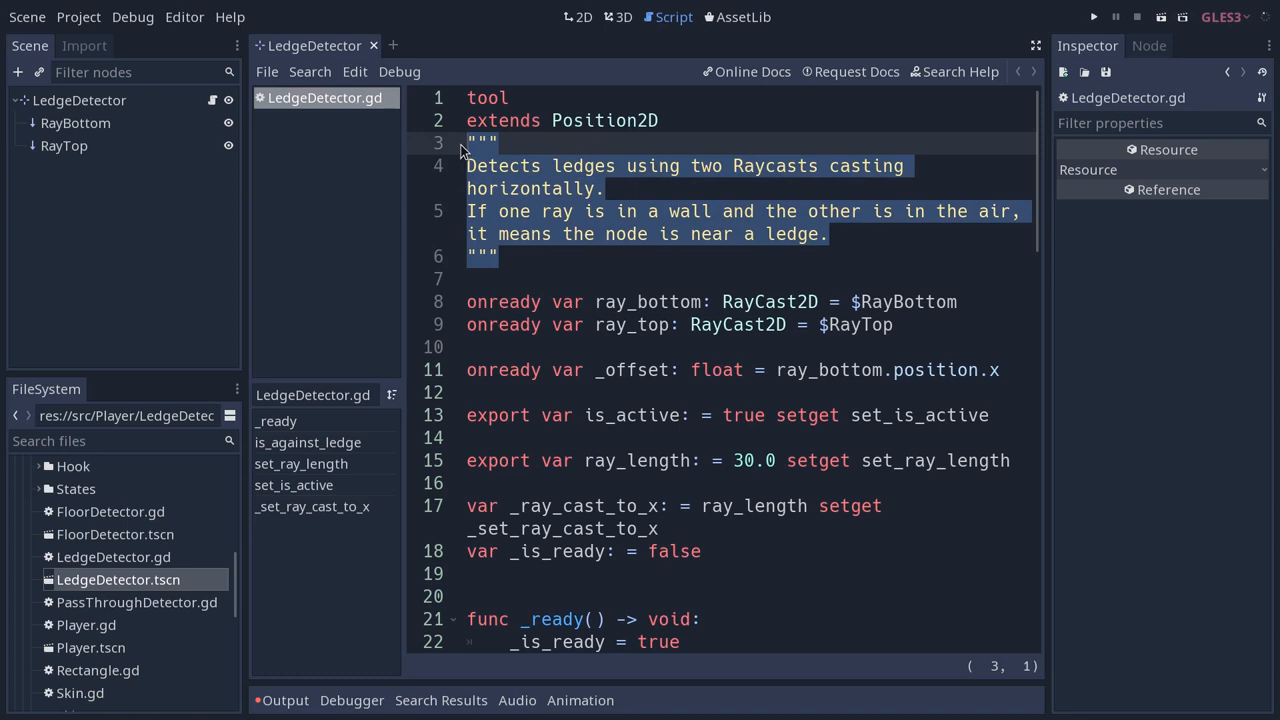
{"action": "left_click", "coordinate": [472, 166]}
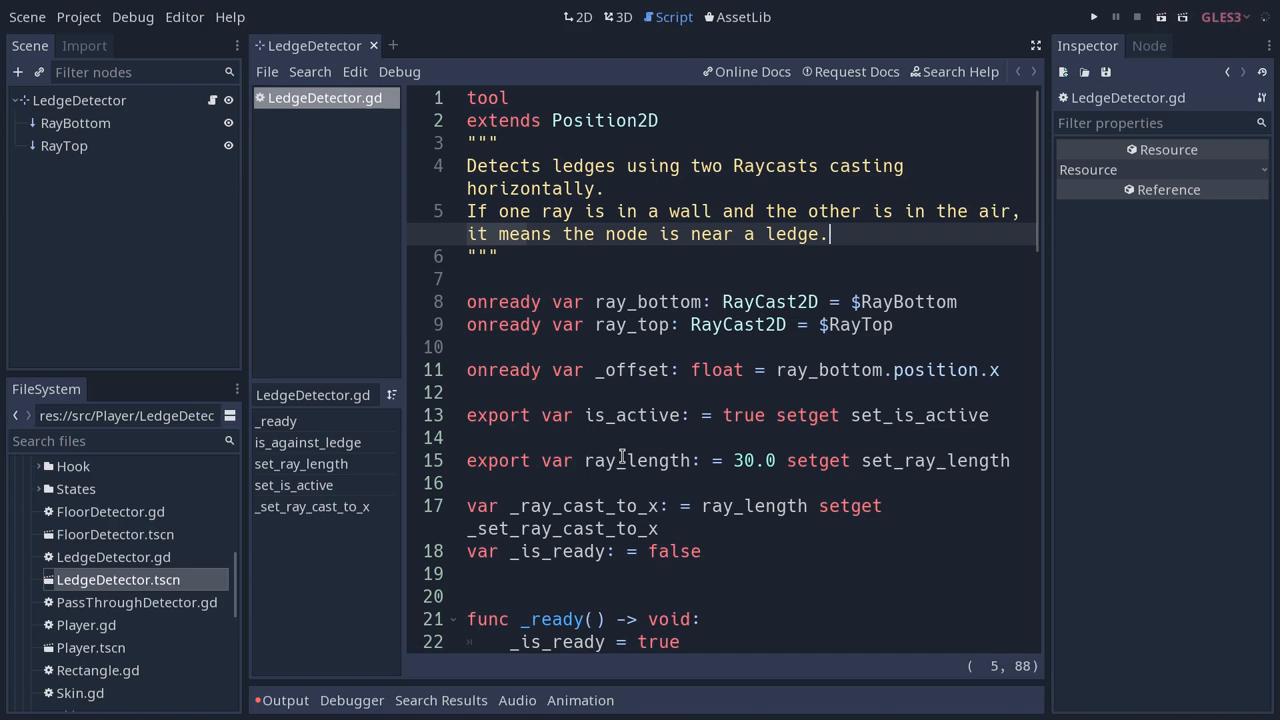
{"action": "scroll", "scroll_direction": "down", "scroll_amount": 3}
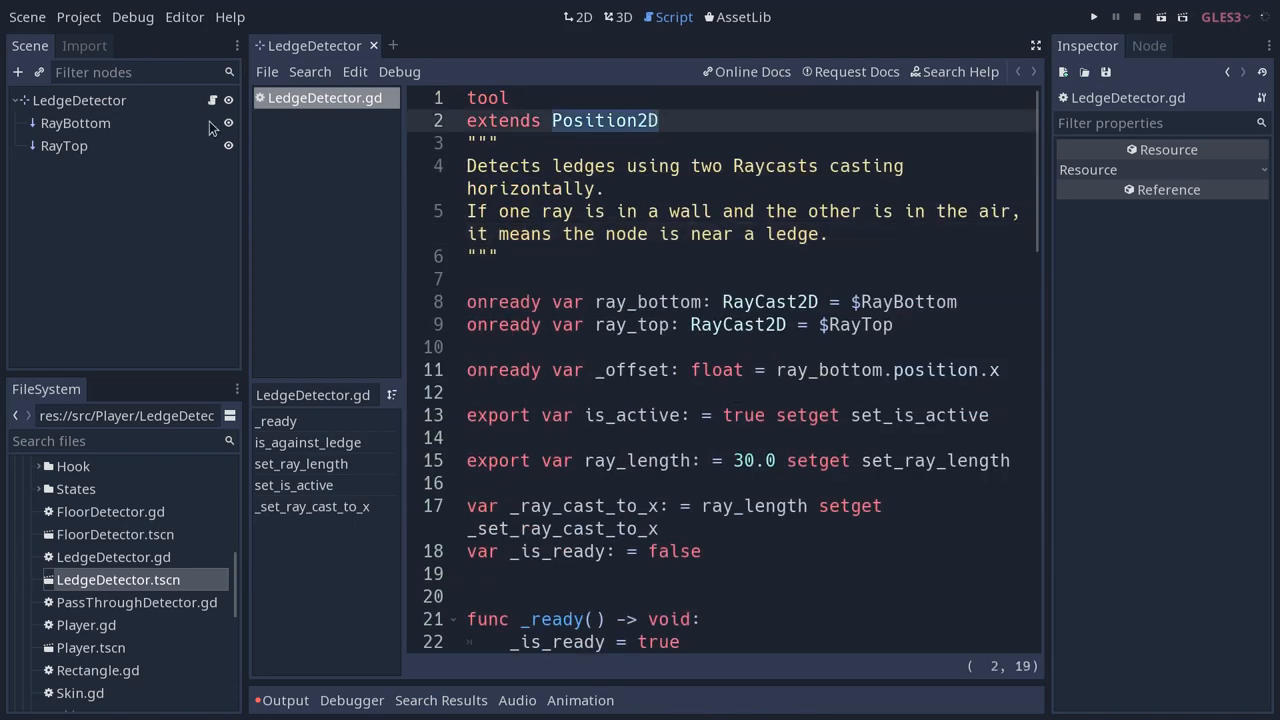
Show the RayBottom and then RayTop RayCast2D properties in the Inspector.
{"action": "left_click", "coordinate": [584, 16]}
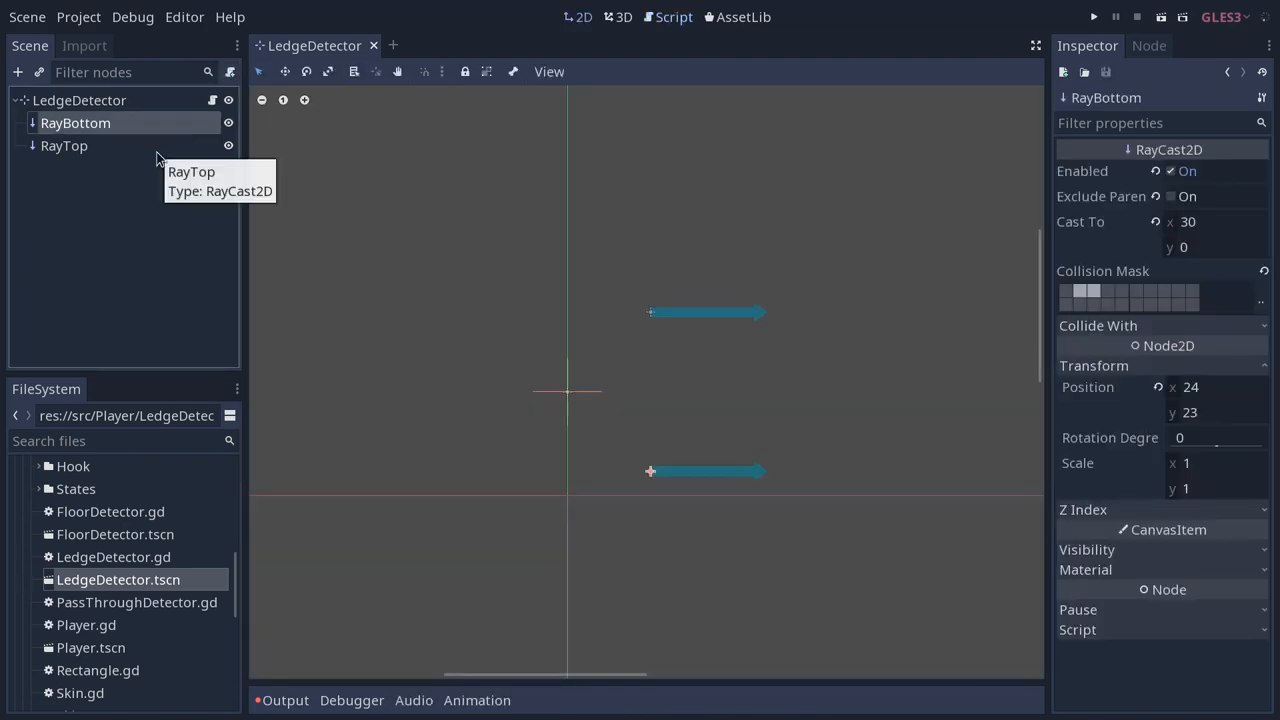
{"action": "left_click", "coordinate": [64, 144]}
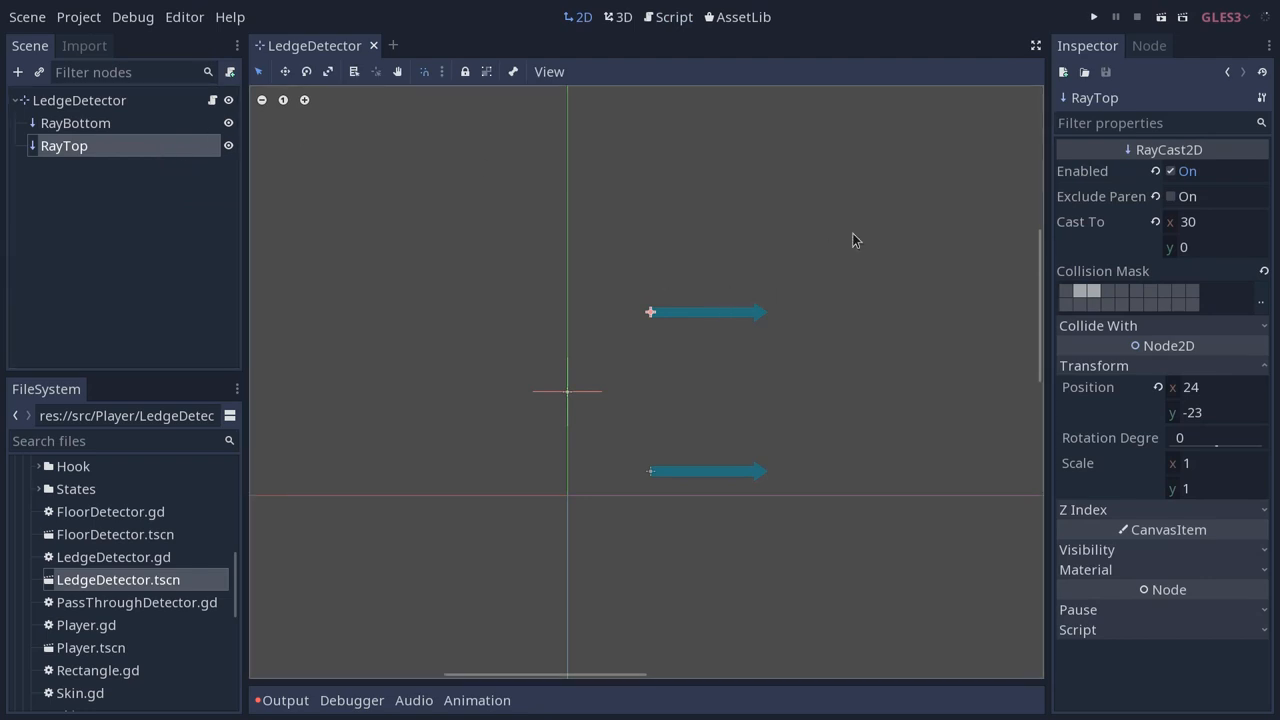
{"action": "mouse_move", "coordinate": [872, 234]}
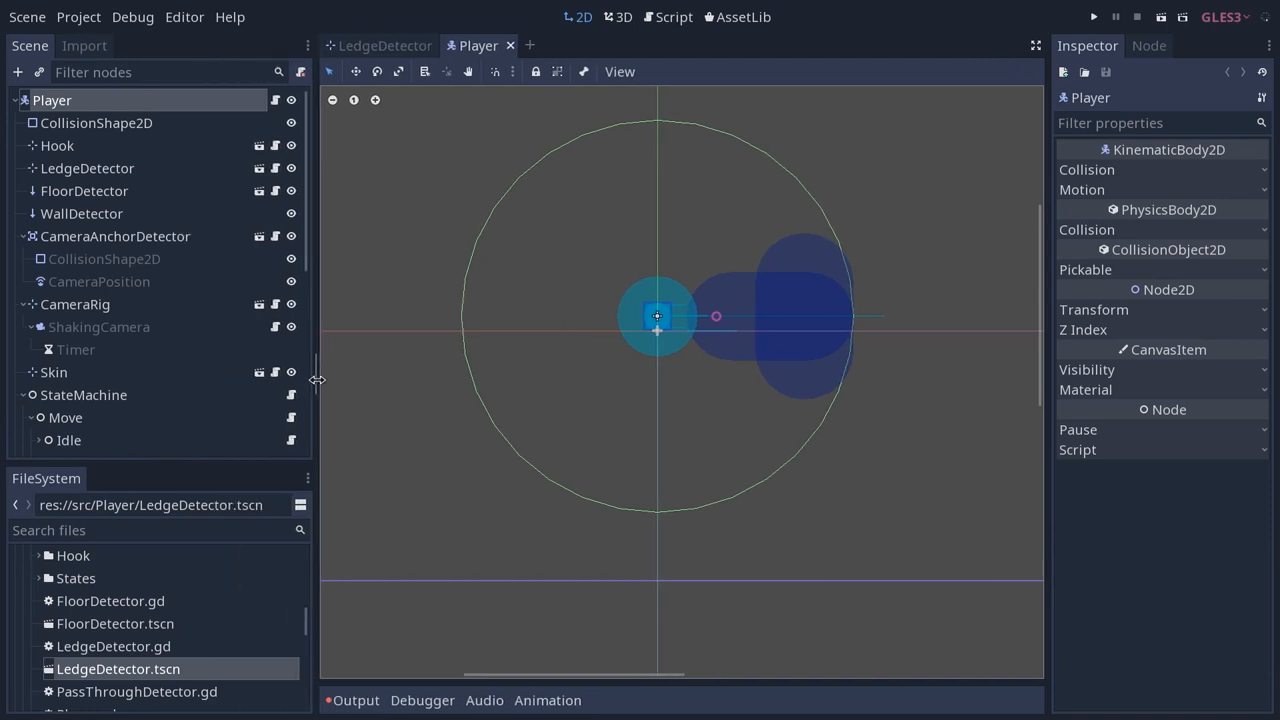
{"action": "mouse_move", "coordinate": [114, 140]}
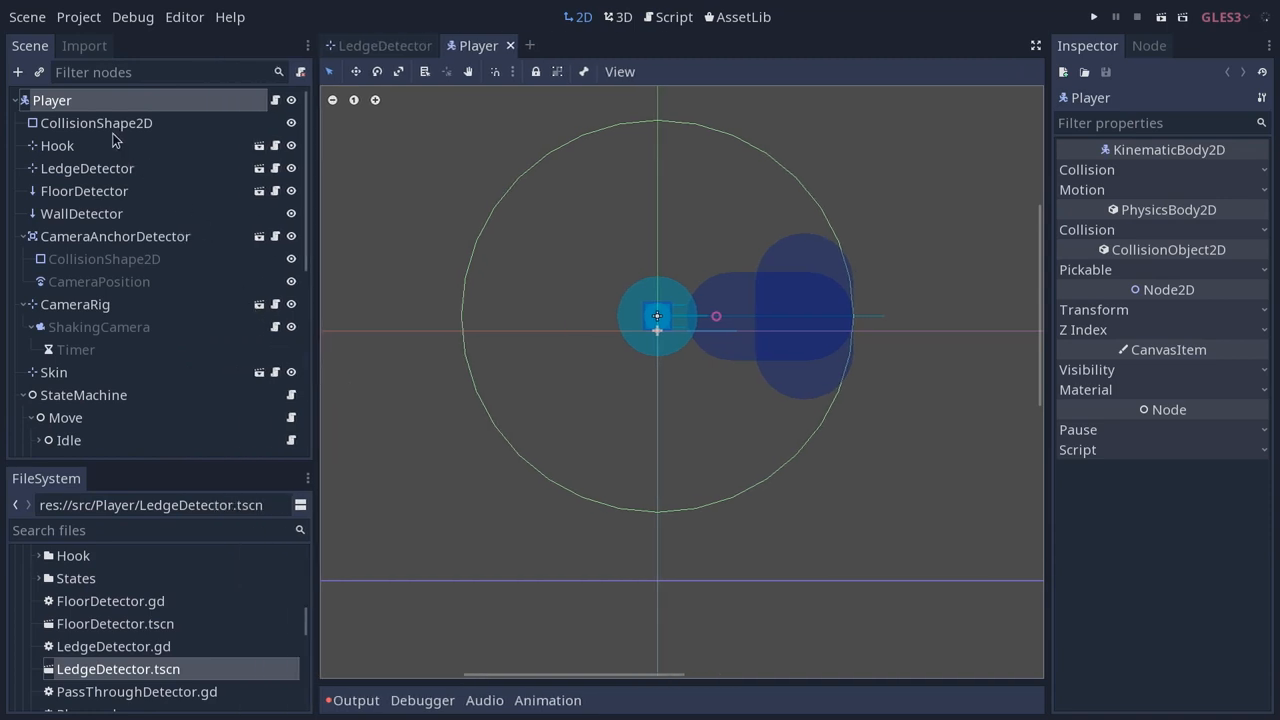
{"action": "left_click", "coordinate": [84, 190]}
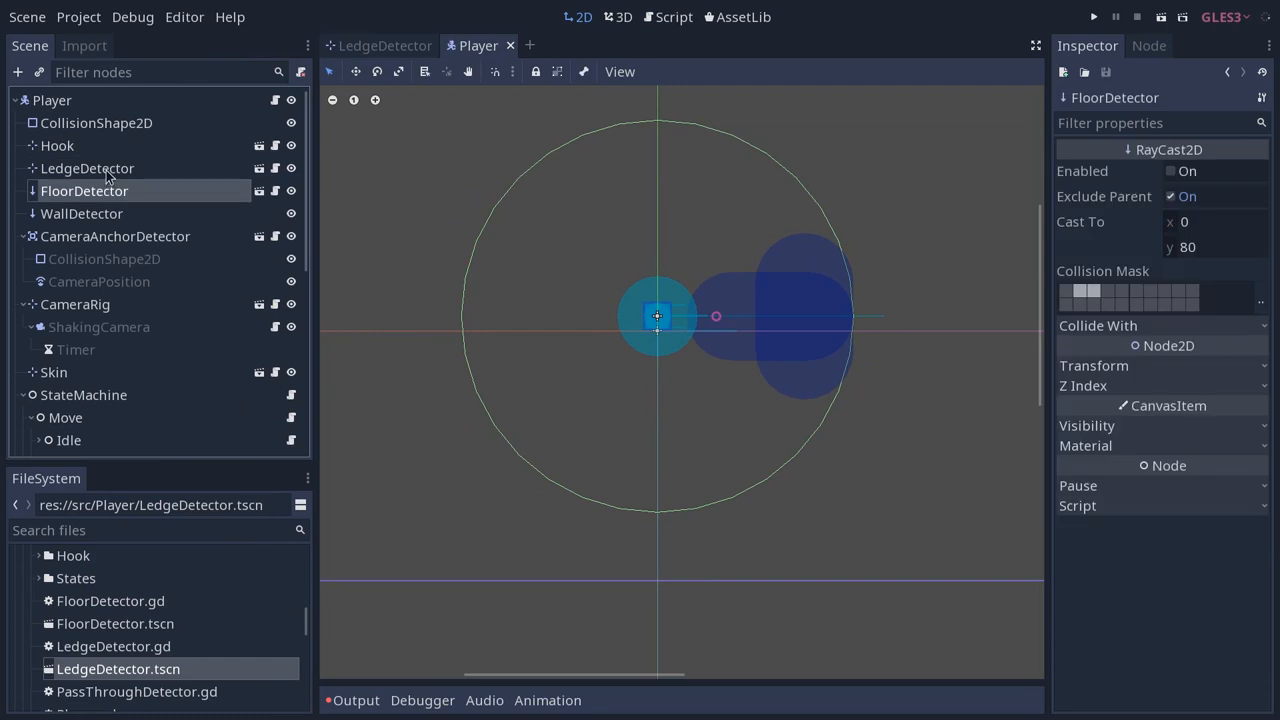
{"action": "left_click", "coordinate": [88, 168]}
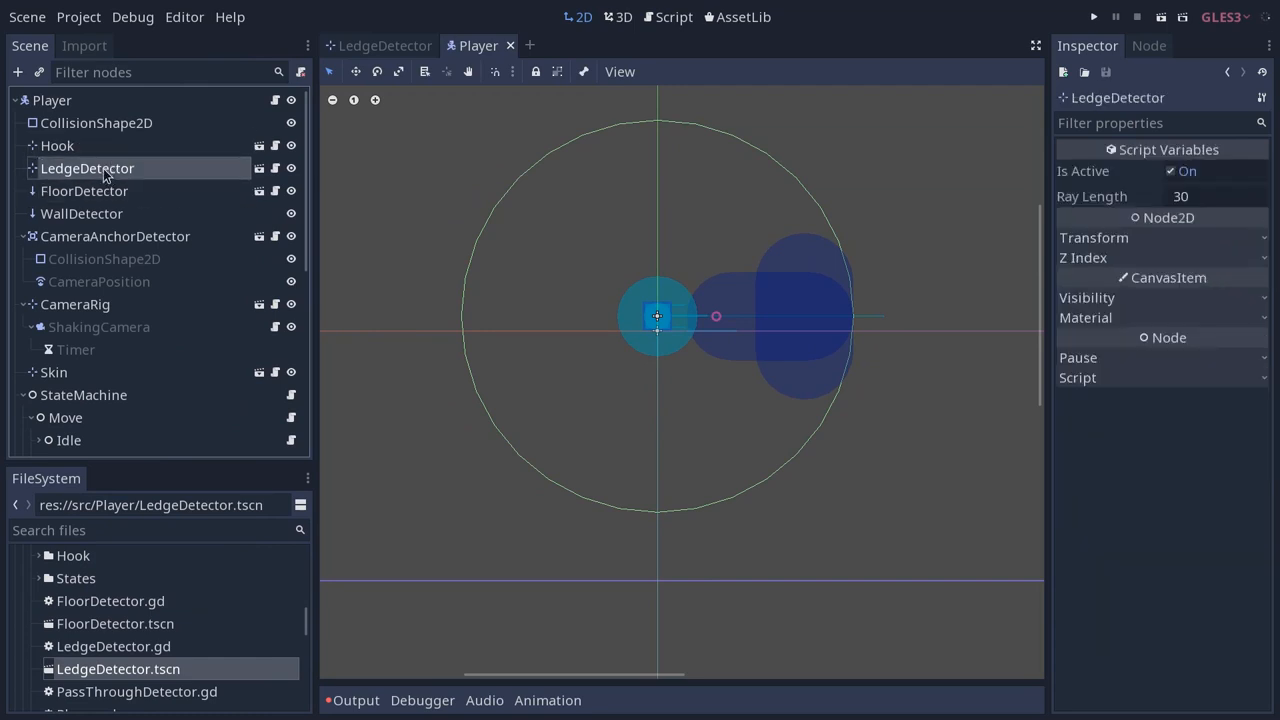
{"action": "left_click", "coordinate": [84, 192]}
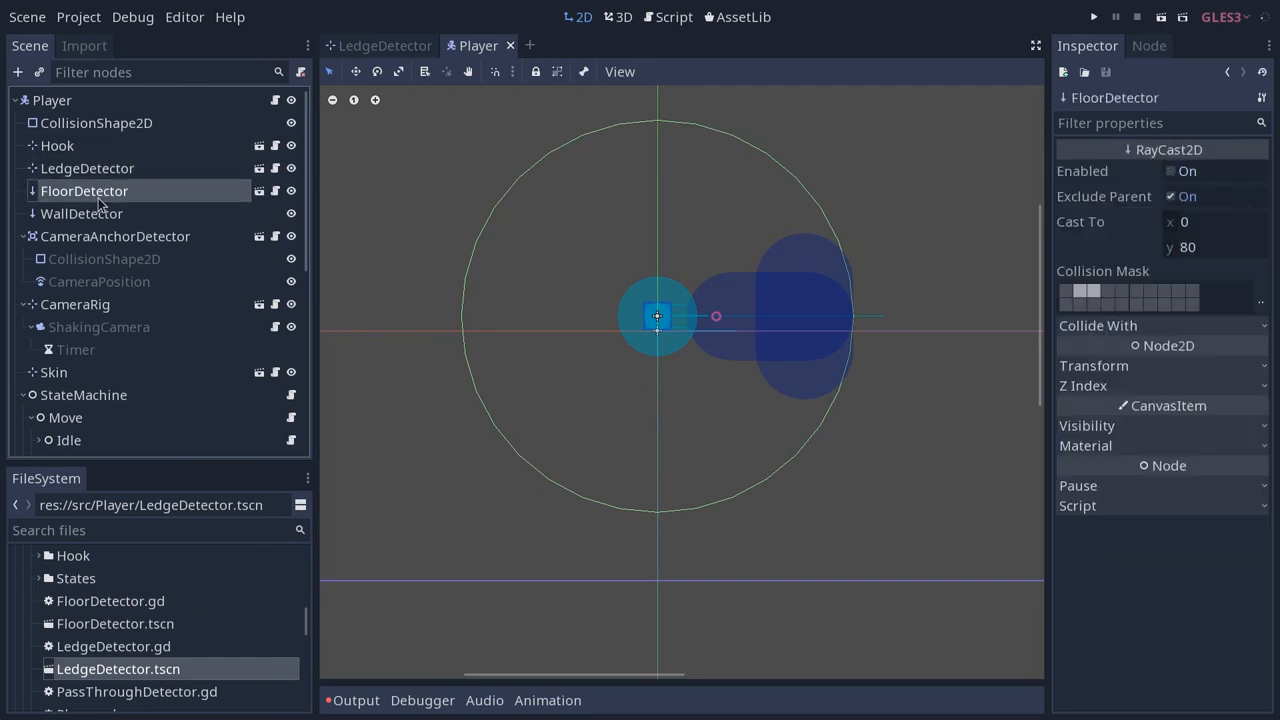
{"action": "left_click", "coordinate": [82, 212]}
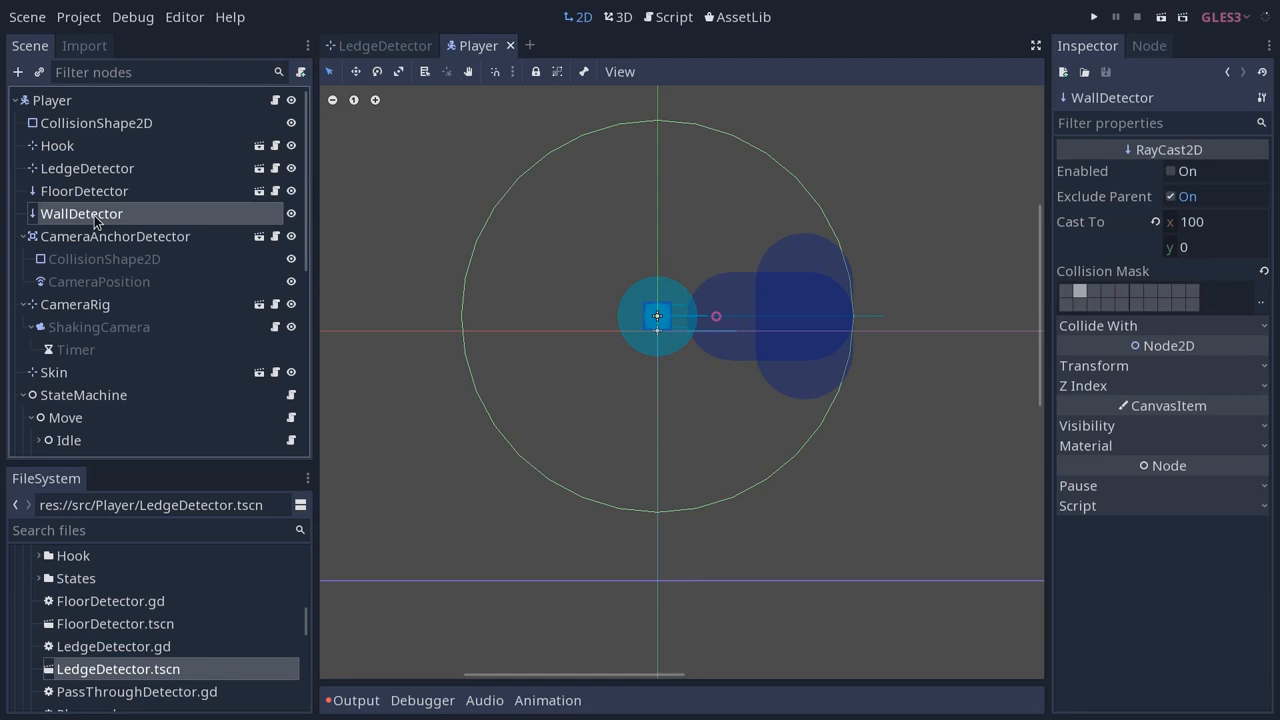
{"action": "left_click", "coordinate": [52, 100]}
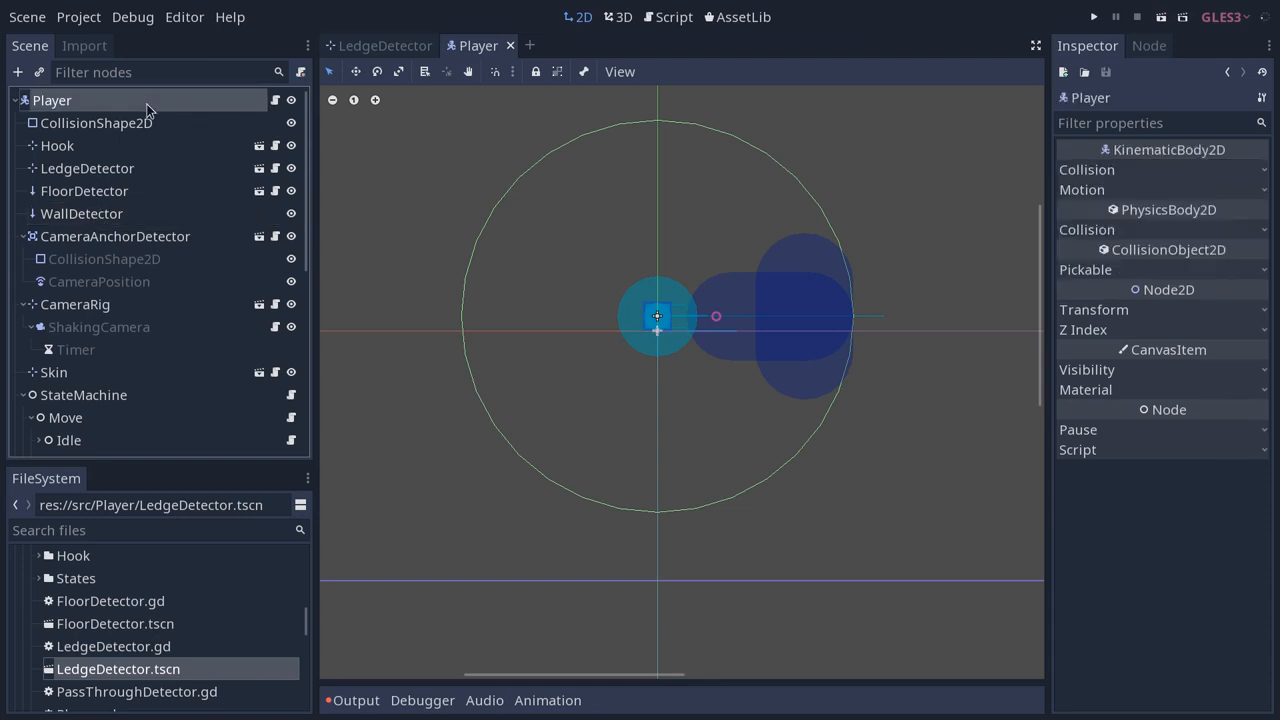
{"action": "left_click", "coordinate": [56, 144]}
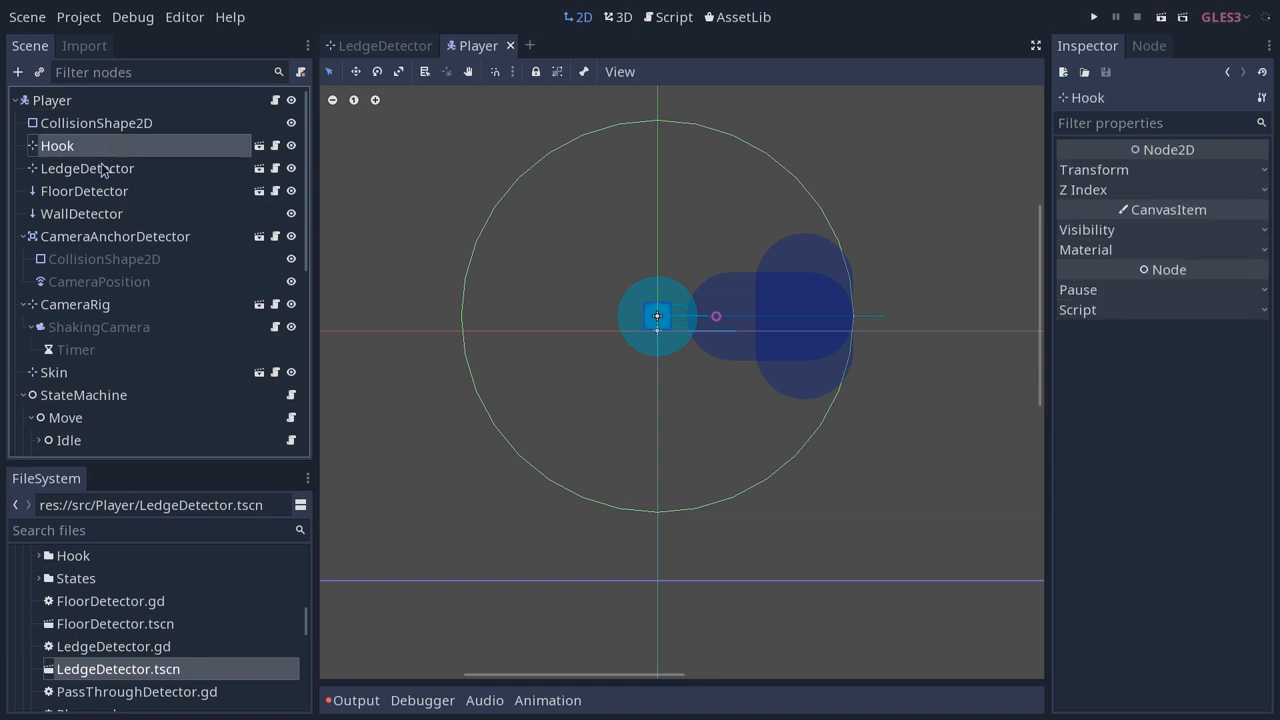
{"action": "left_click", "coordinate": [88, 168]}
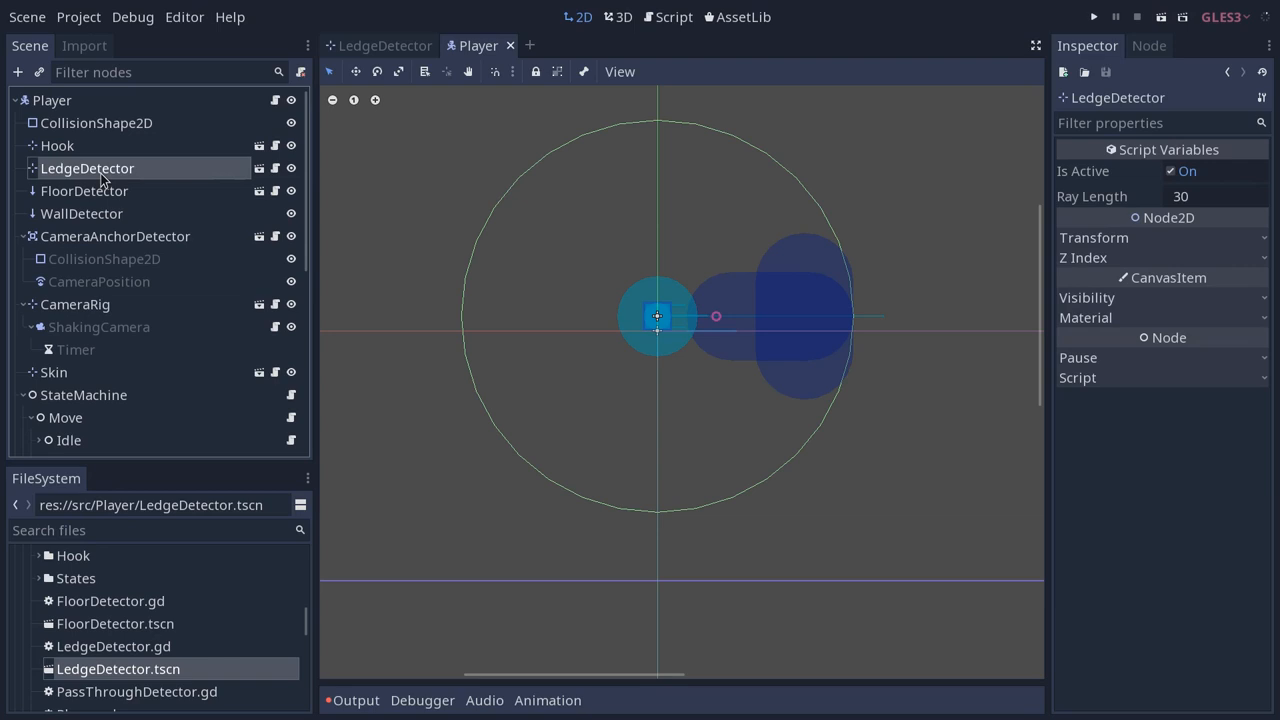
{"action": "left_click", "coordinate": [52, 100]}
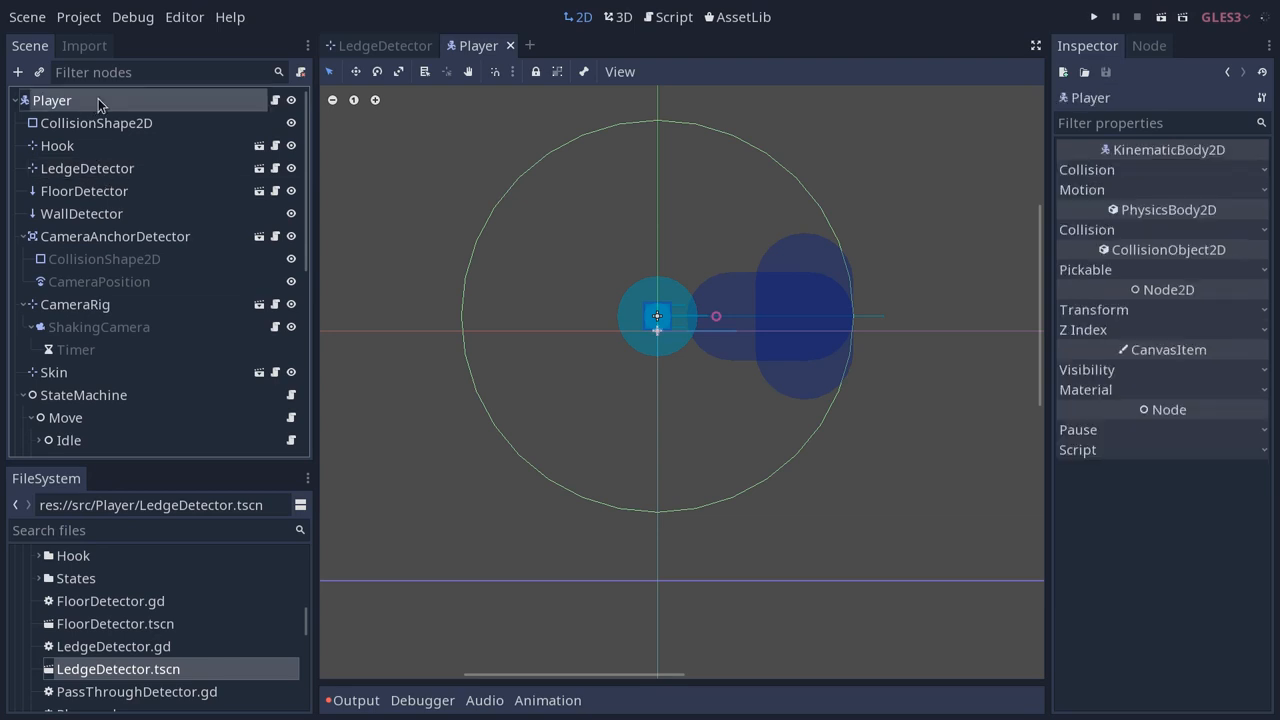
{"action": "mouse_move", "coordinate": [276, 100]}
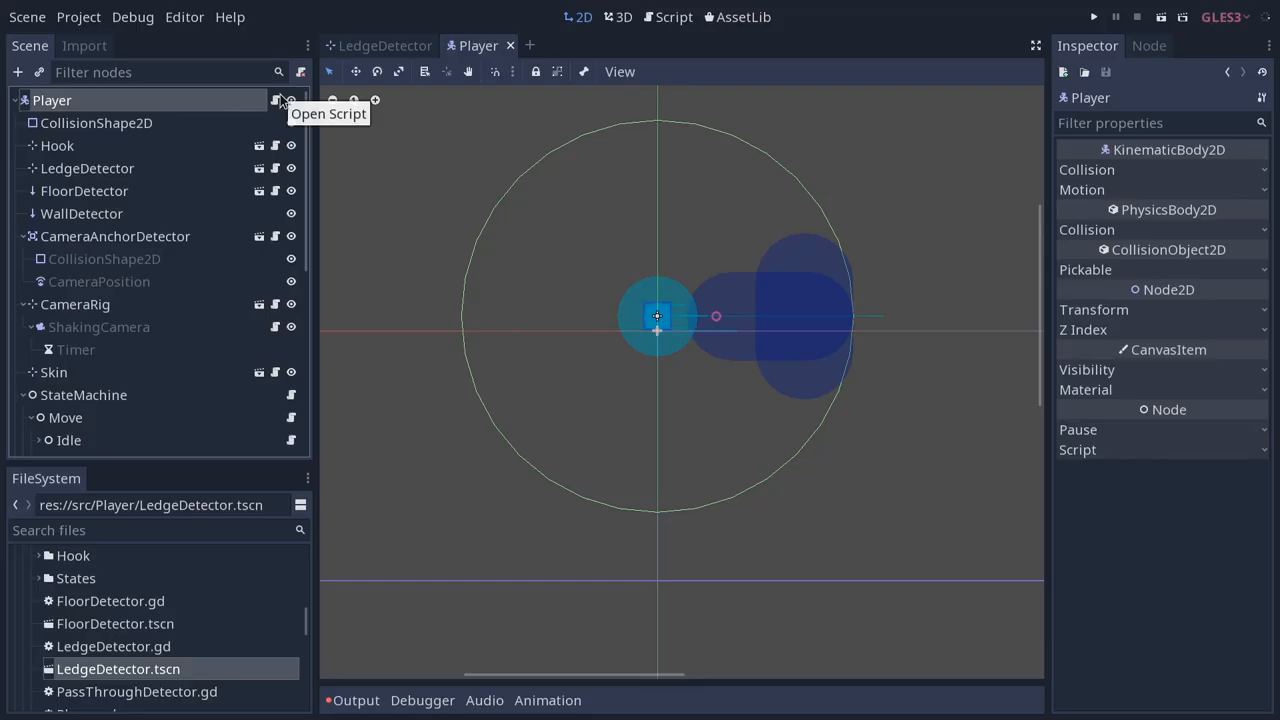
Inspect the WallDetector and LedgeDetector nodes, then the Wall state's slide and jump variables.
{"action": "left_click", "coordinate": [276, 100]}
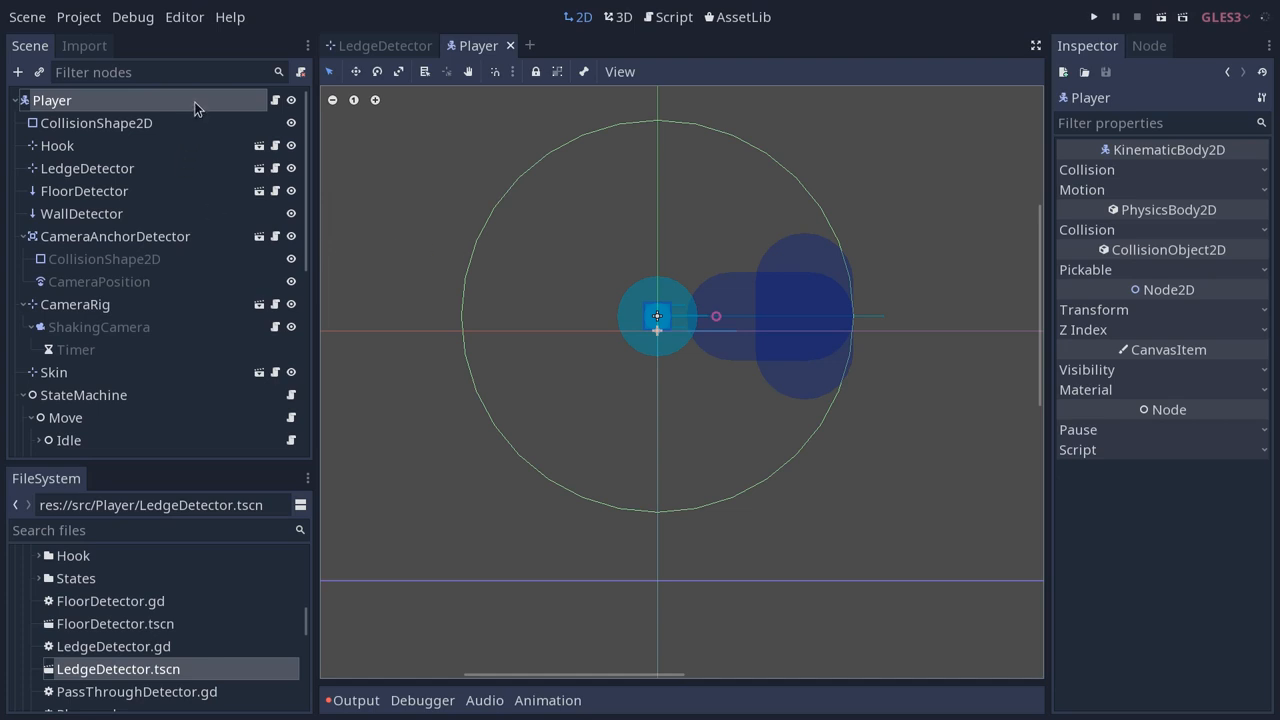
{"action": "left_click", "coordinate": [82, 212]}
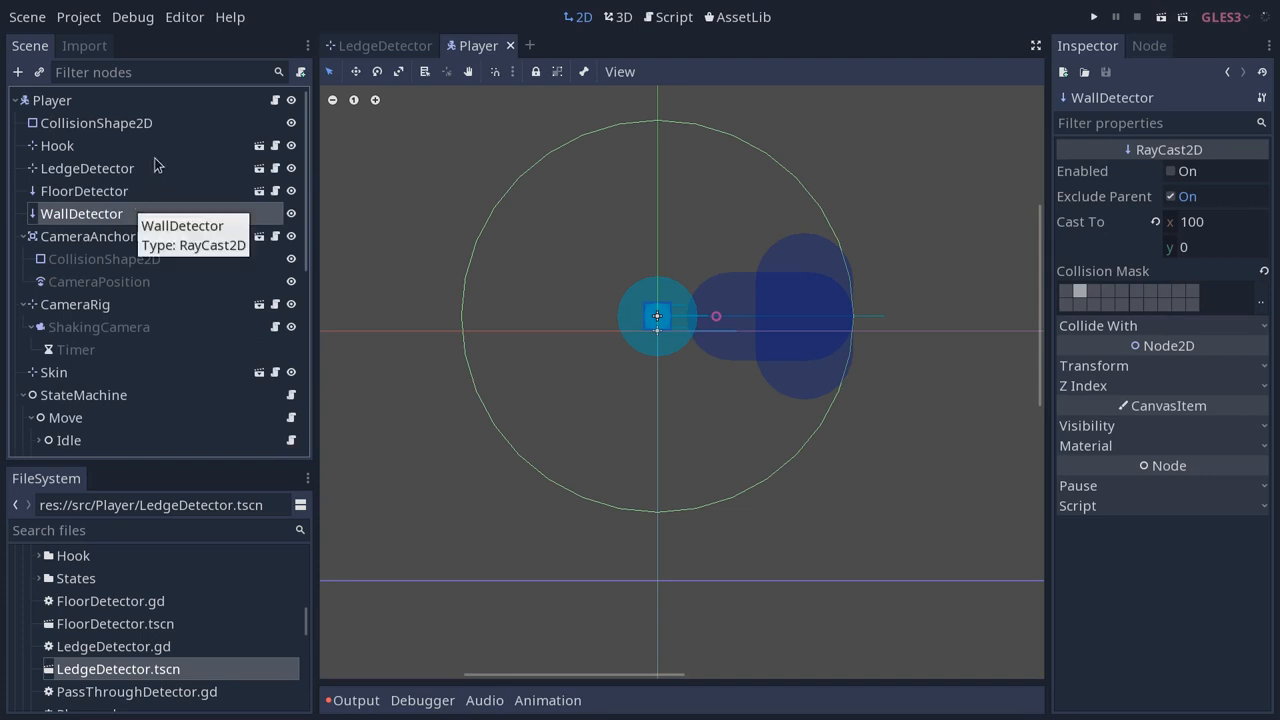
{"action": "left_click", "coordinate": [88, 168]}
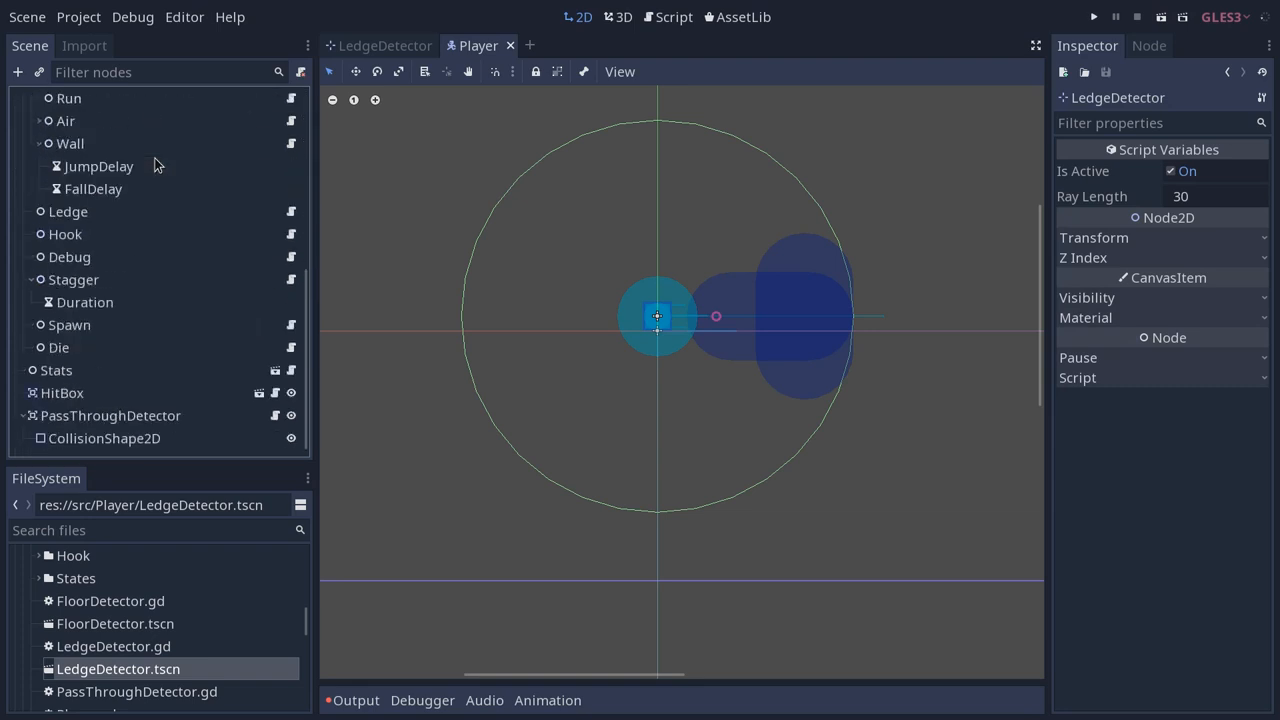
{"action": "mouse_move", "coordinate": [90, 140]}
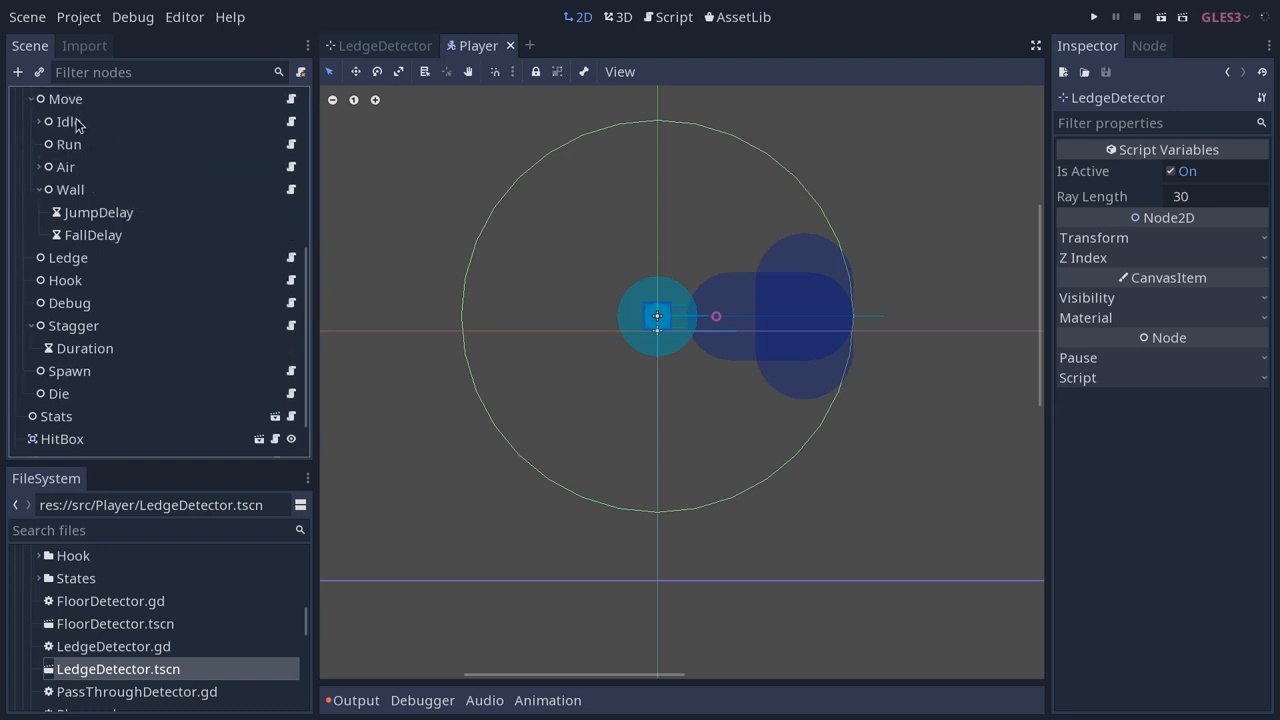
{"action": "mouse_move", "coordinate": [64, 180]}
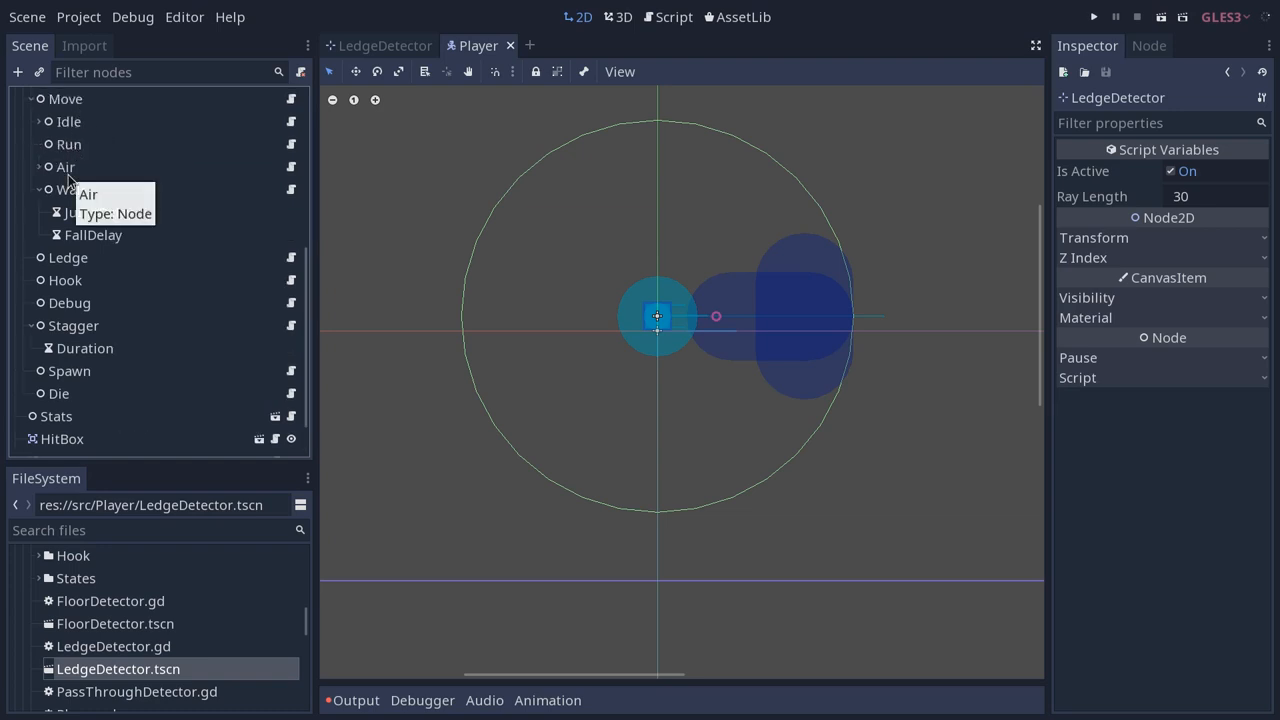
{"action": "left_click", "coordinate": [70, 188]}
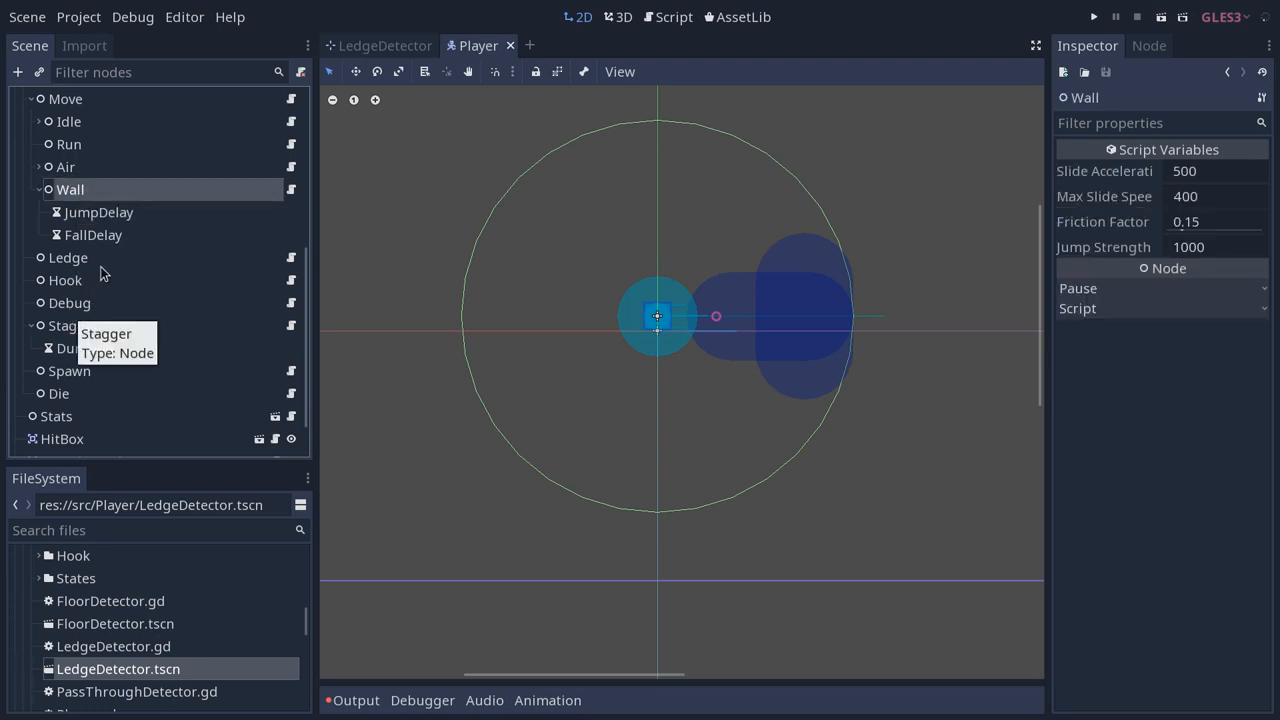
{"action": "left_click", "coordinate": [68, 256]}
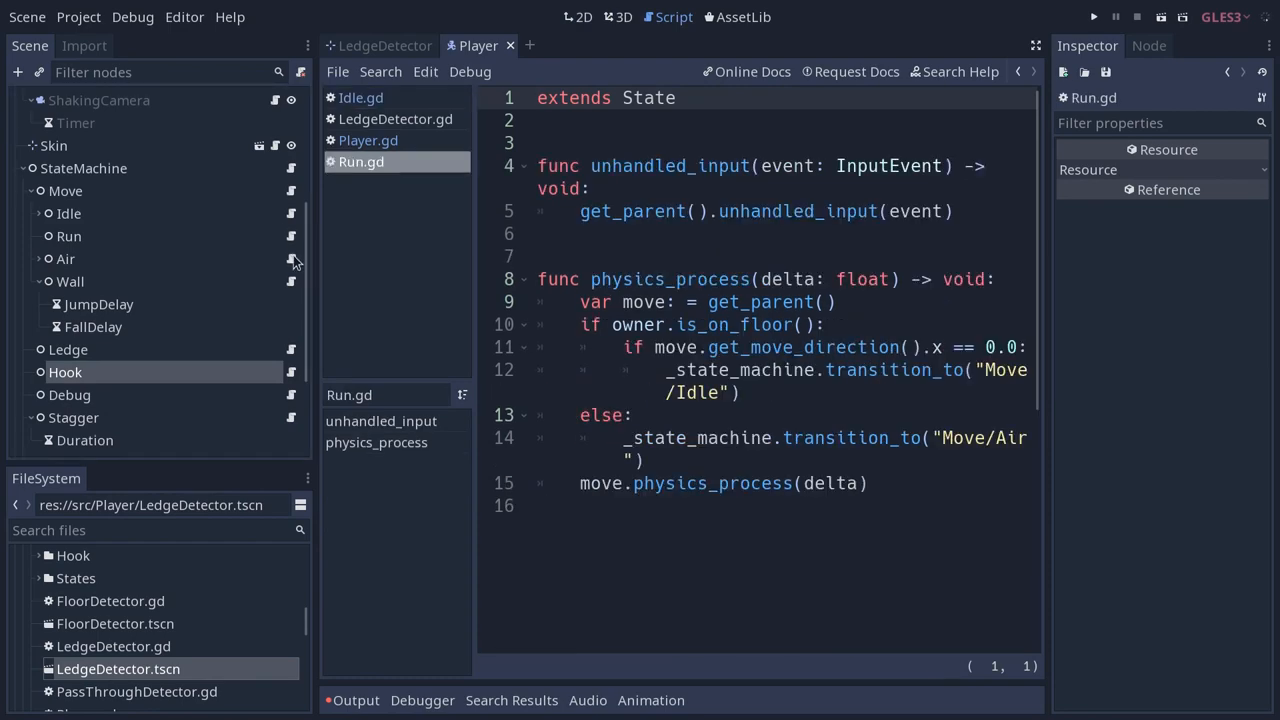
Read the Run.gd and Air.gd state scripts, then move to the other project's Level scene.
{"action": "left_click", "coordinate": [360, 96]}
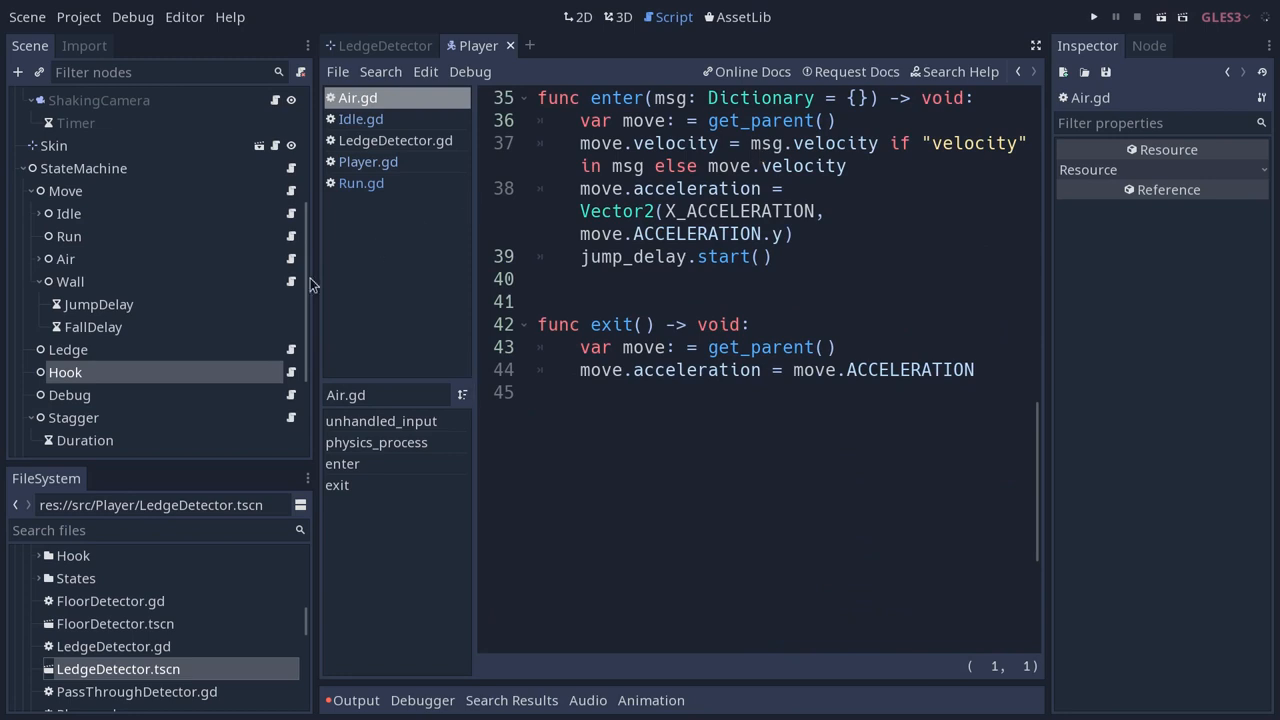
{"action": "left_click", "coordinate": [368, 140]}
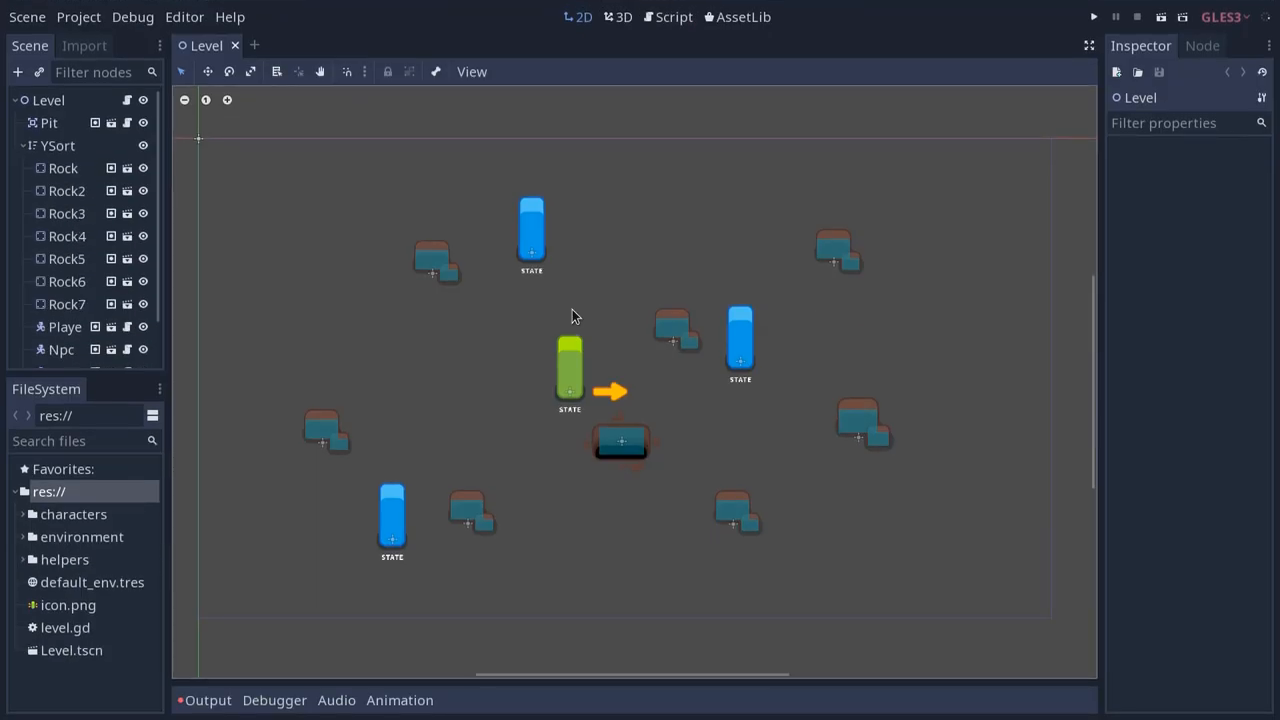
{"action": "mouse_move", "coordinate": [350, 348]}
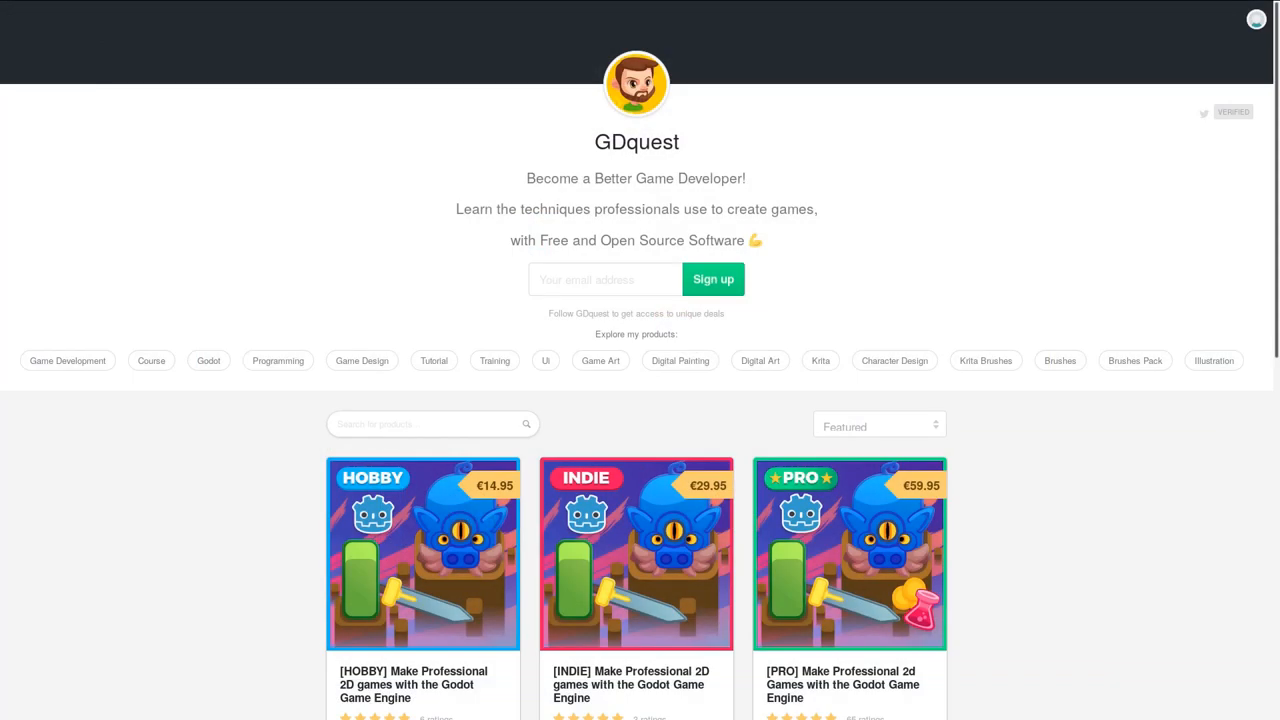
{"action": "scroll", "scroll_direction": "down", "scroll_amount": 3}
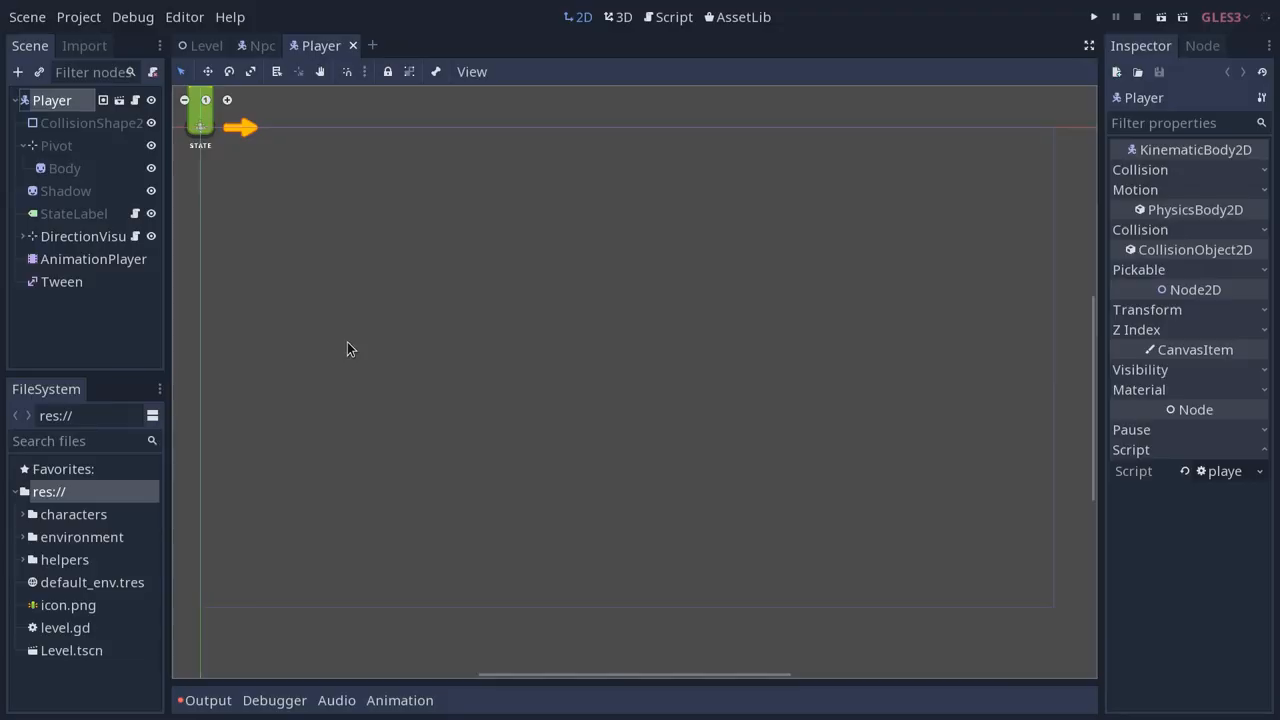
Show the Player node's player.gd script in the Script editor.
{"action": "left_click", "coordinate": [672, 16]}
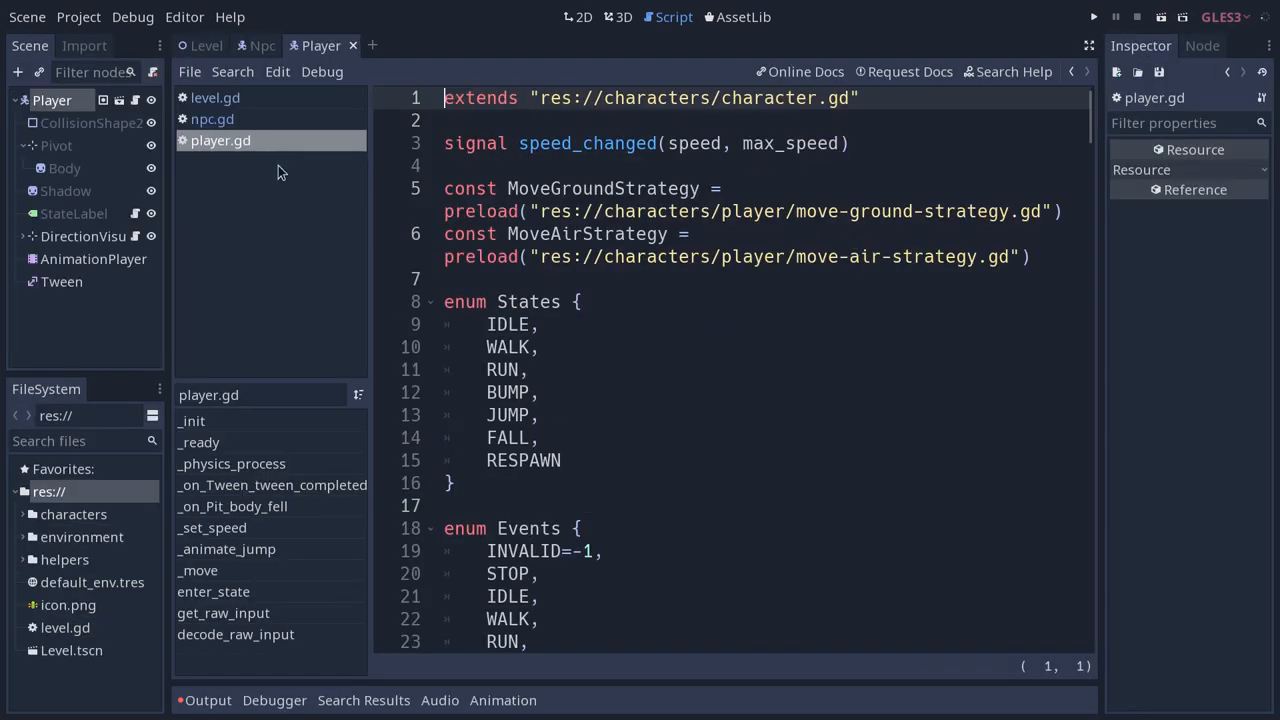
{"action": "left_click", "coordinate": [584, 16]}
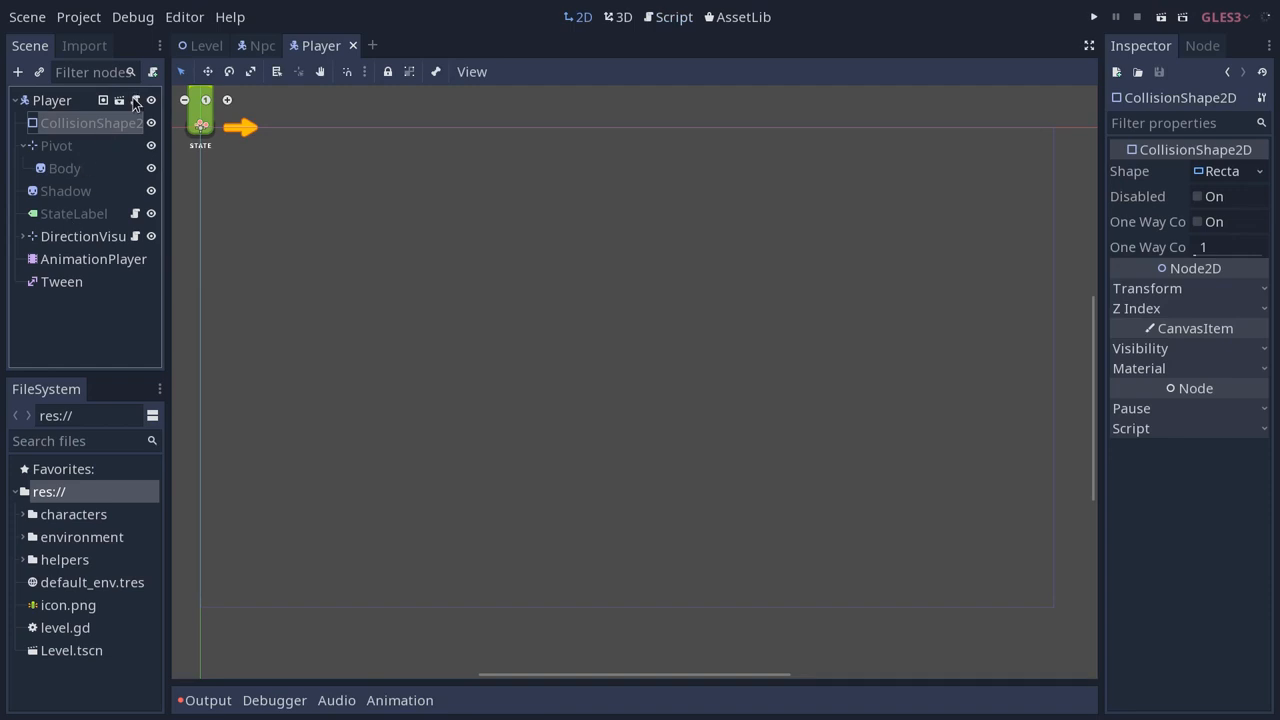
{"action": "left_click", "coordinate": [672, 16]}
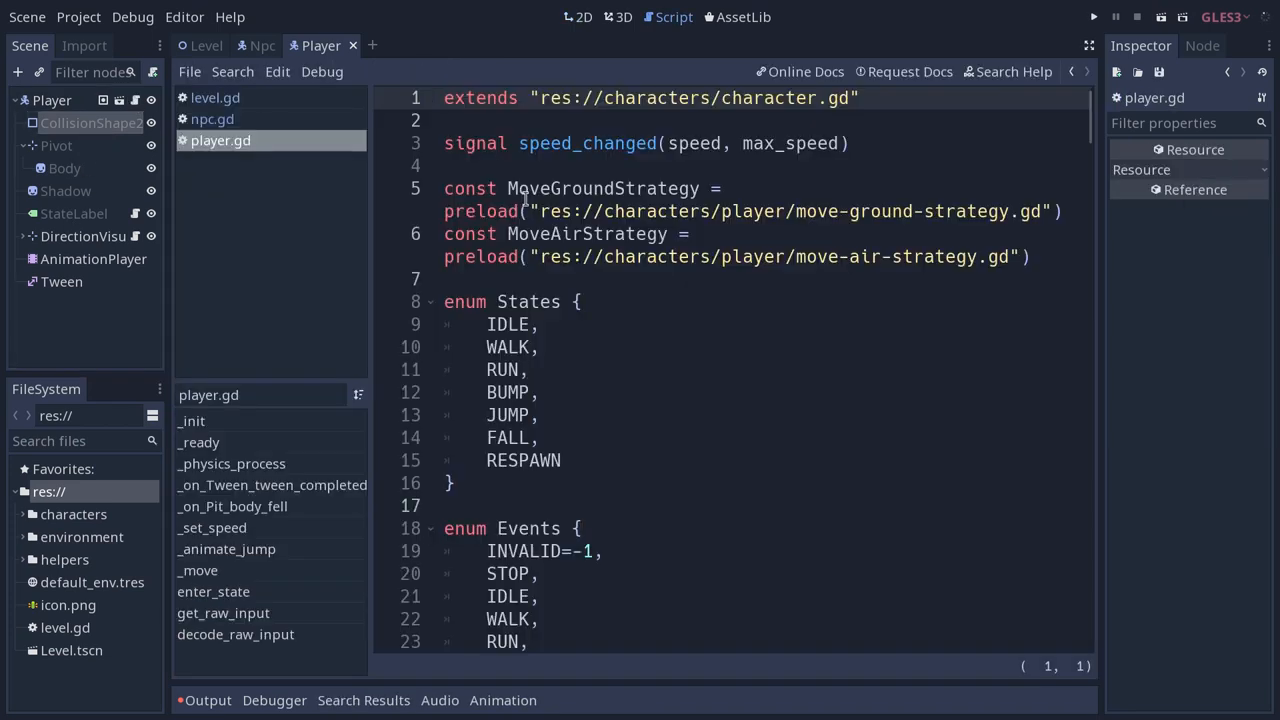
{"action": "scroll", "scroll_direction": "down", "scroll_amount": 3}
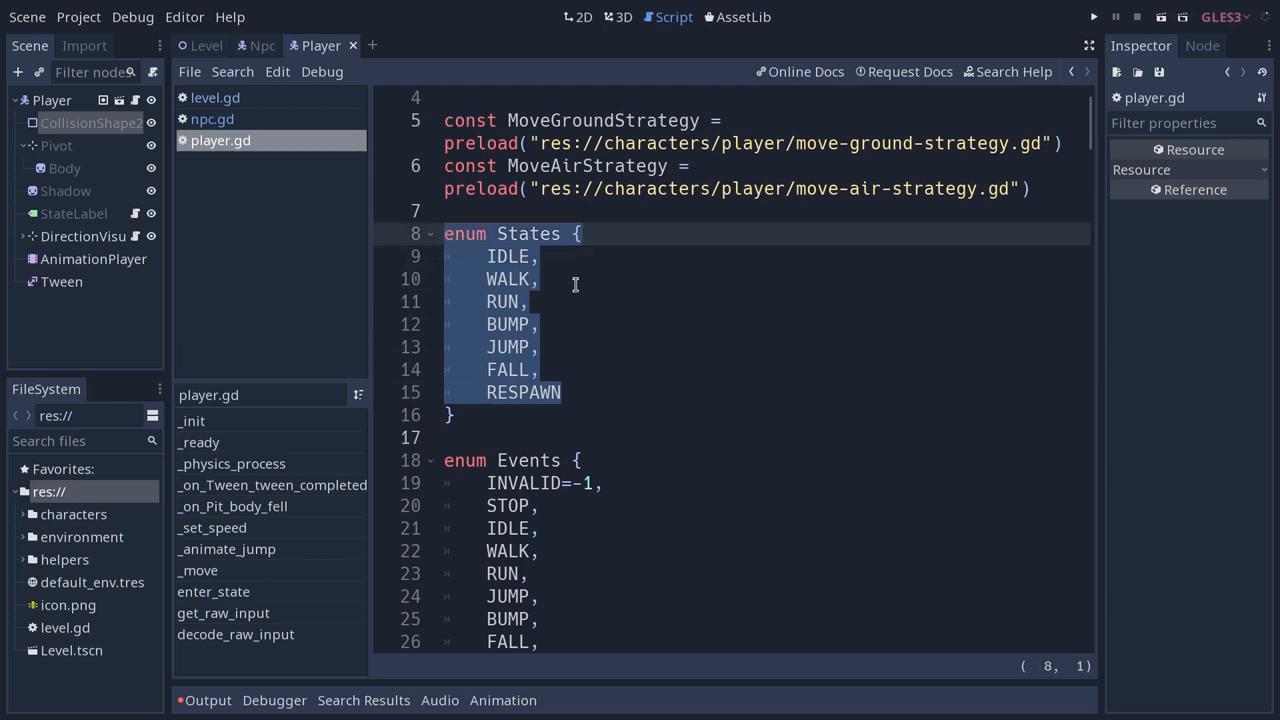
{"action": "left_click", "coordinate": [582, 280]}
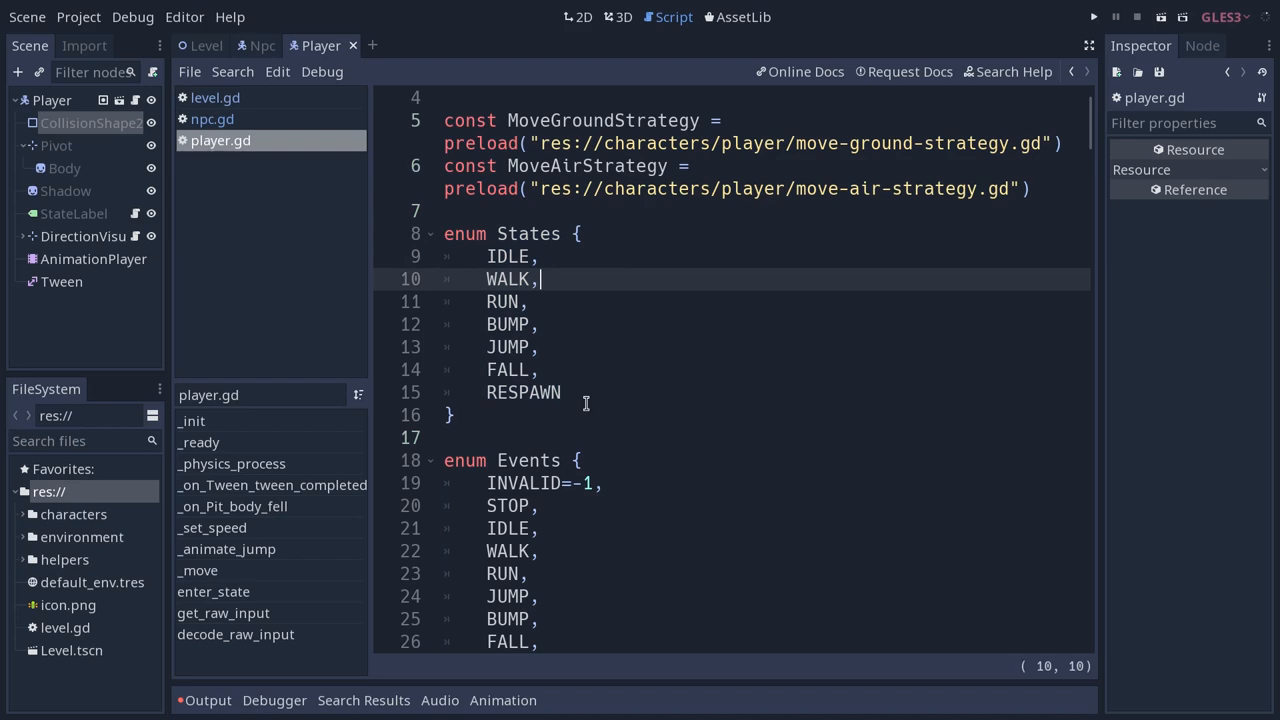
{"action": "left_click", "coordinate": [562, 392]}
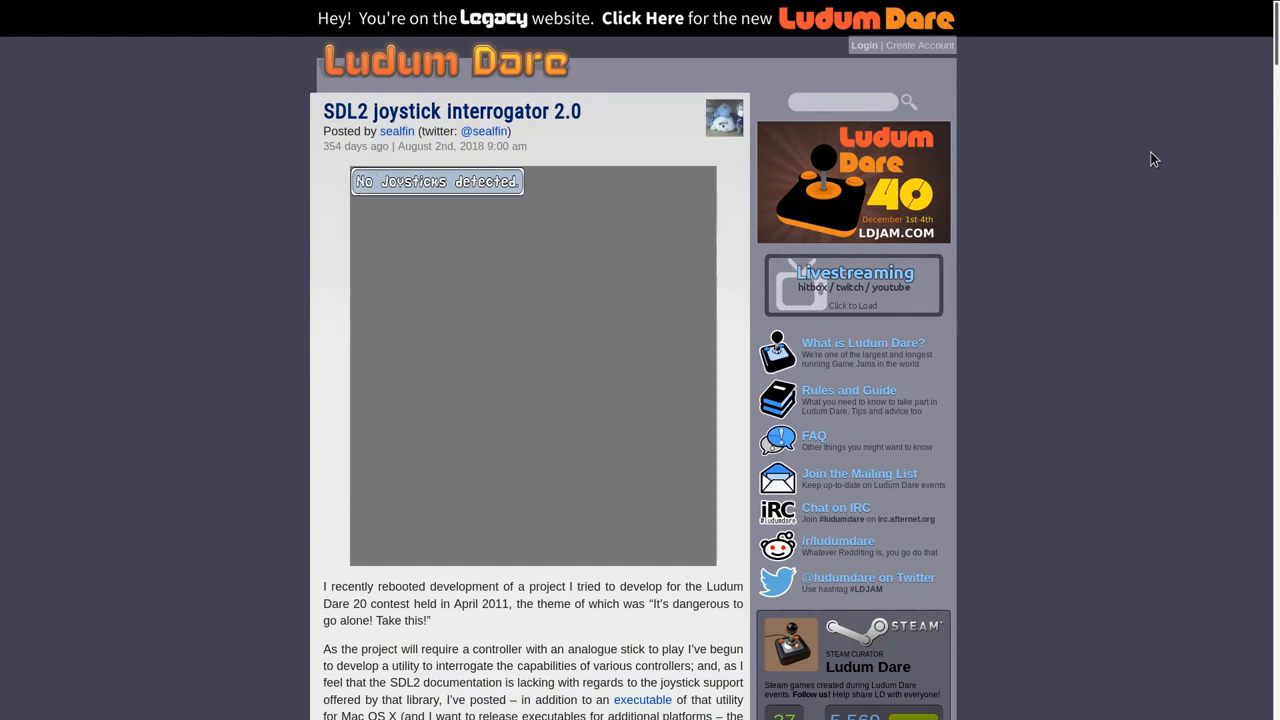
{"action": "scroll", "scroll_direction": "down", "scroll_amount": 3}
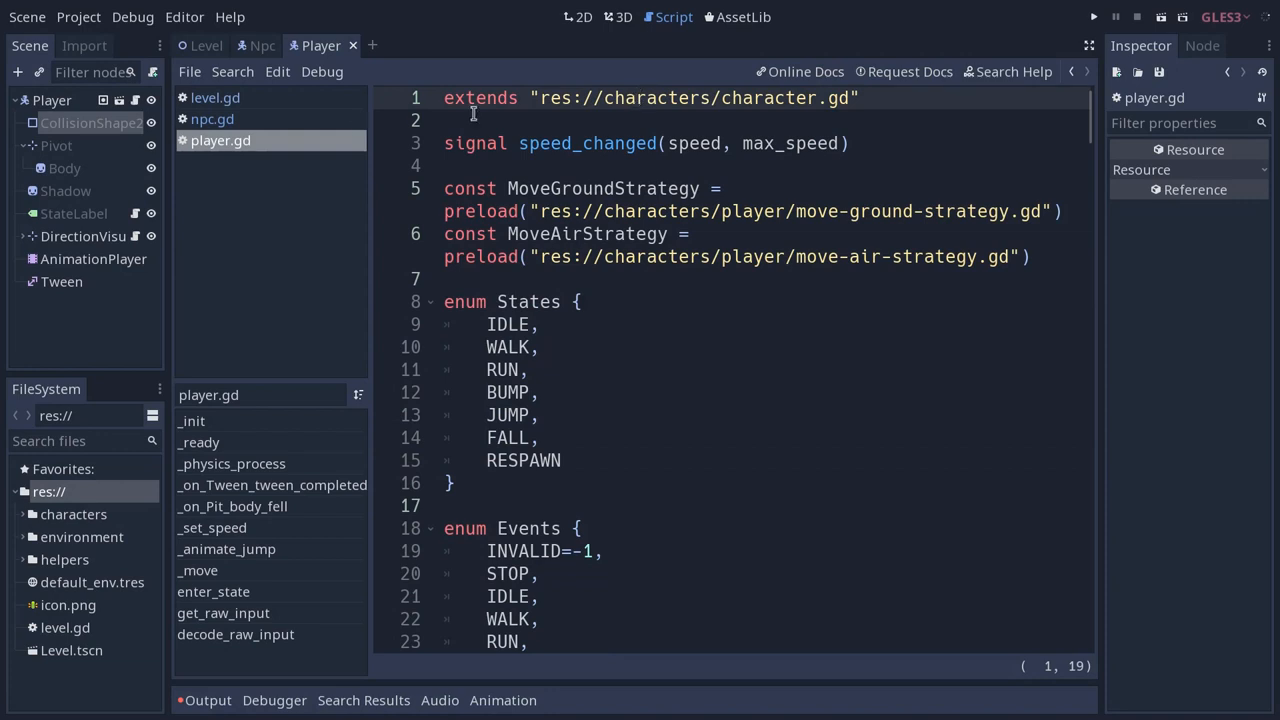
Place the cursor in player.gd after the variable declarations, before _init.
{"action": "left_click", "coordinate": [584, 16]}
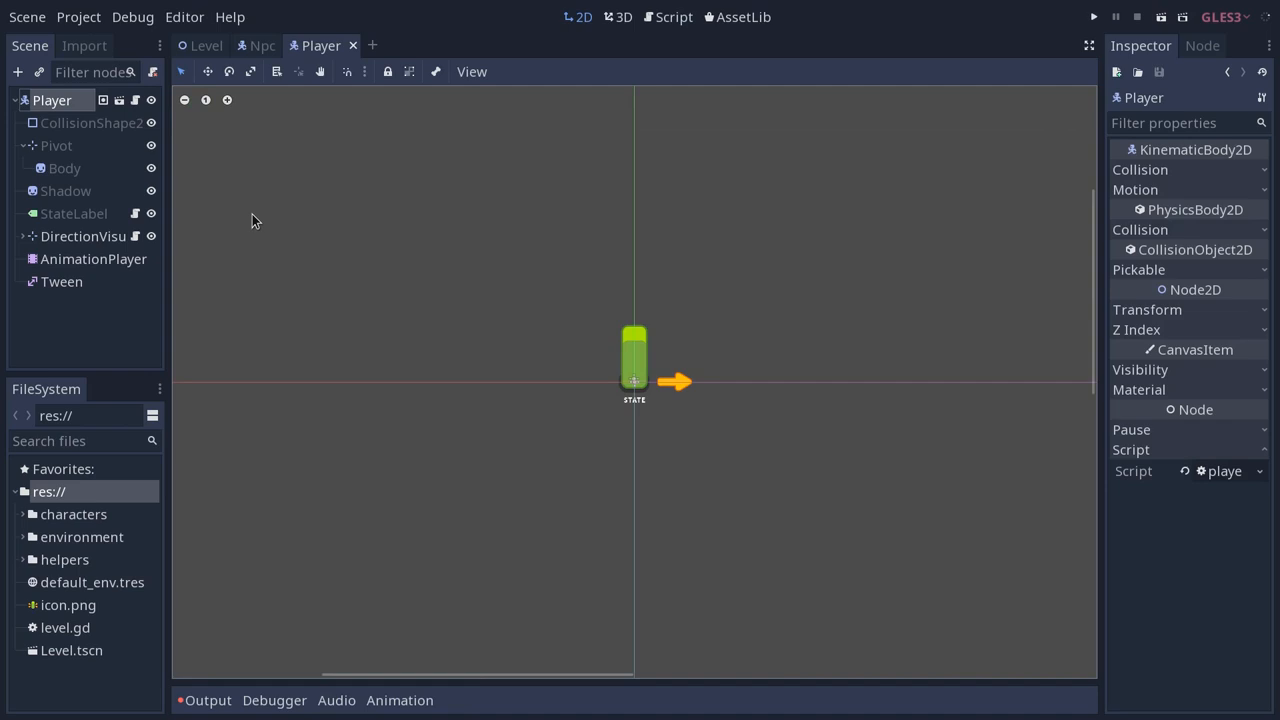
{"action": "mouse_move", "coordinate": [476, 308]}
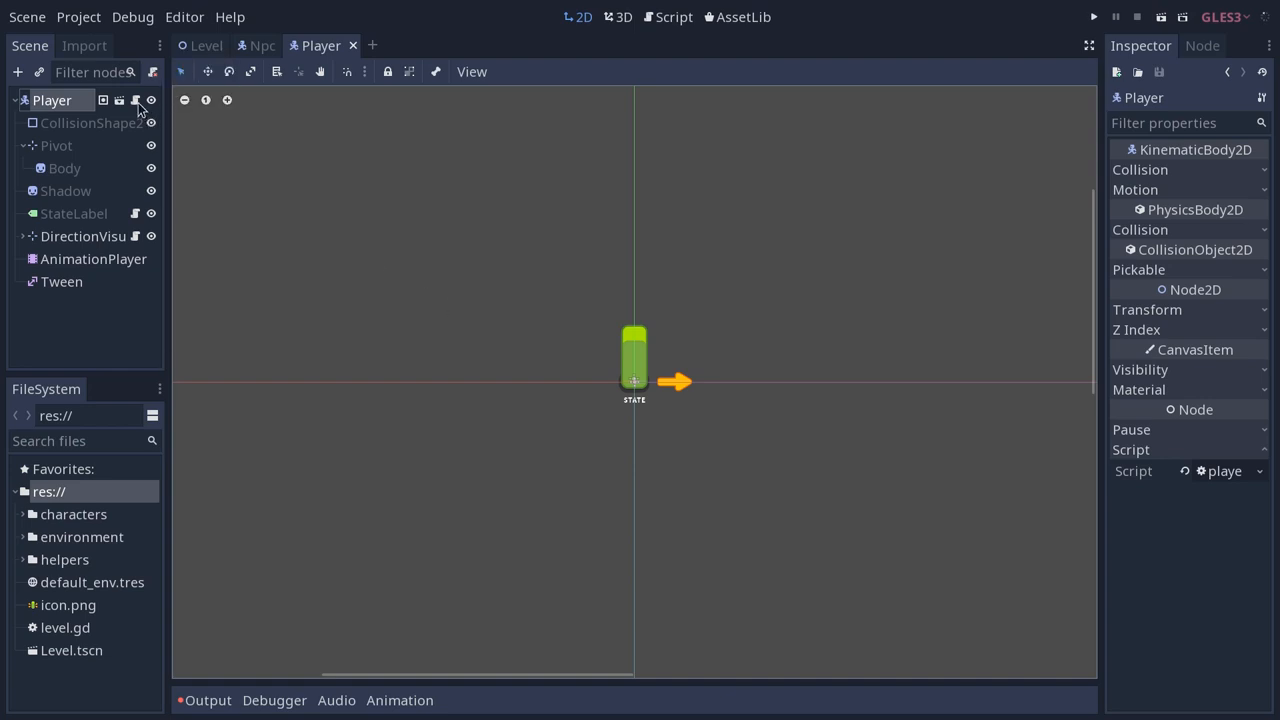
{"action": "left_click", "coordinate": [668, 16]}
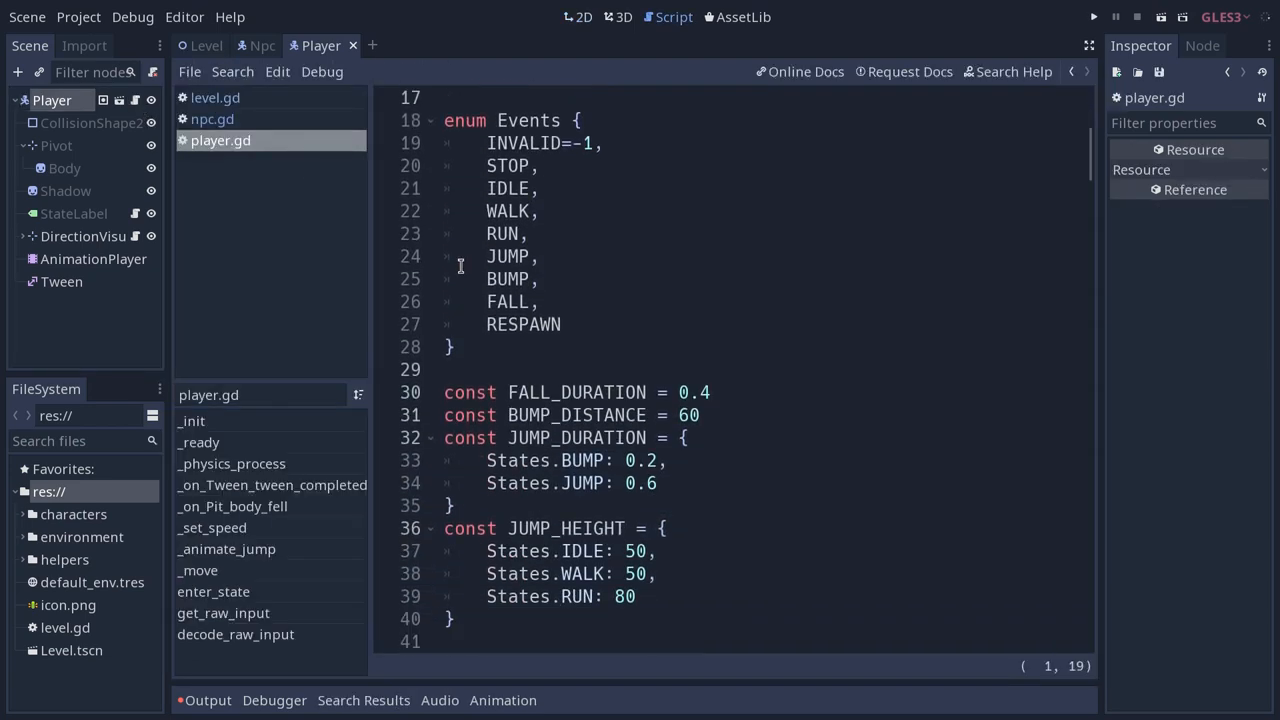
{"action": "scroll", "scroll_direction": "down", "scroll_amount": 3}
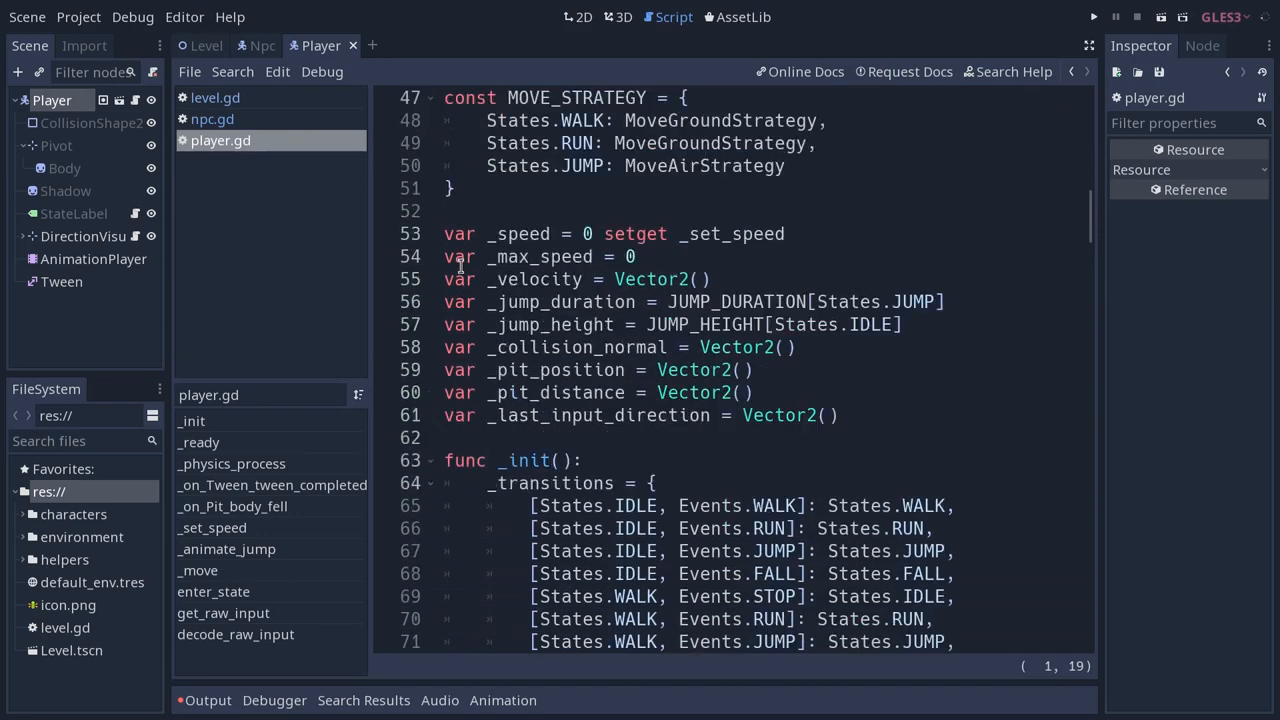
{"action": "left_click", "coordinate": [840, 414]}
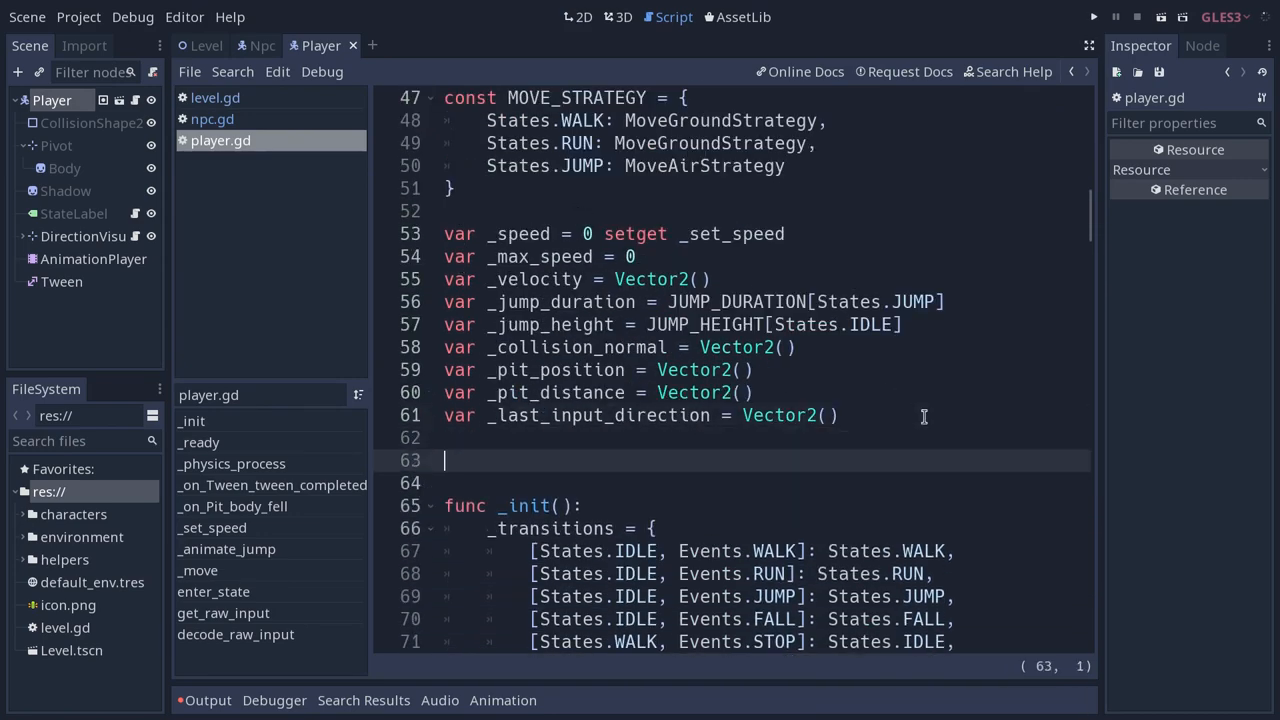
Add a 'var score' declaration after _last_input_direction, leaving it unsaved.
{"action": "type", "text": "var score"}
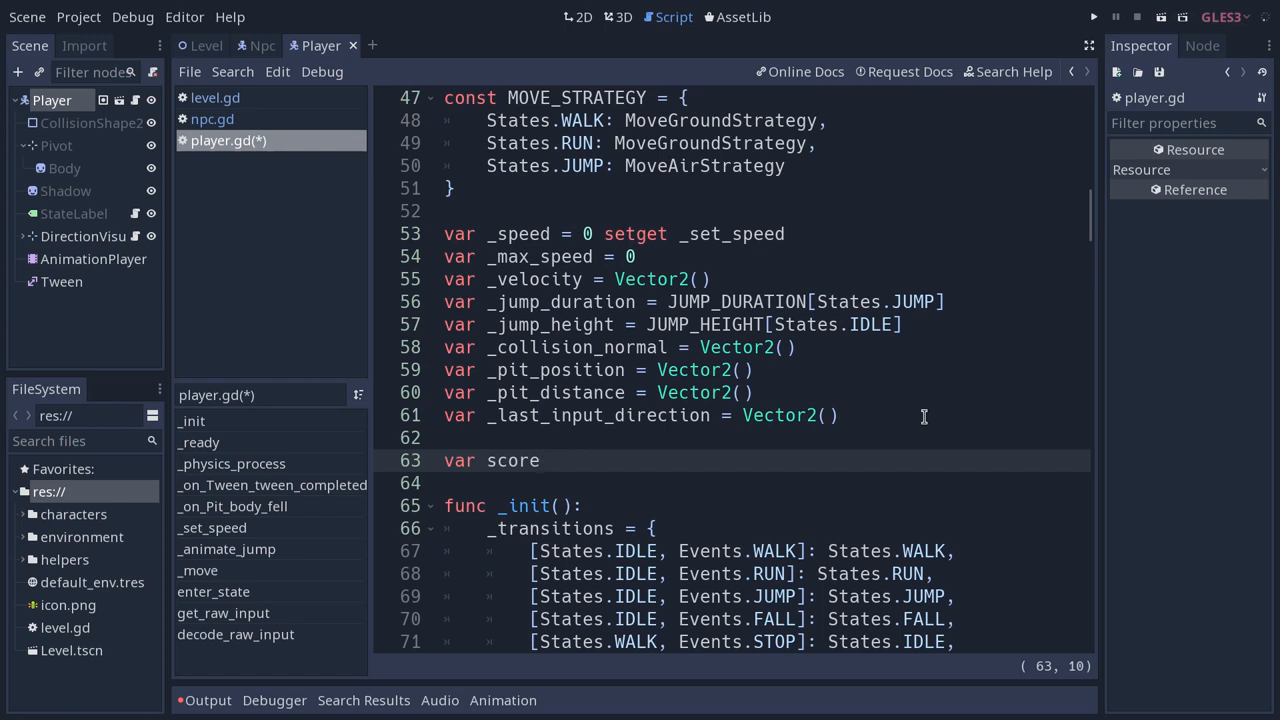
{"action": "left_click", "coordinate": [540, 460]}
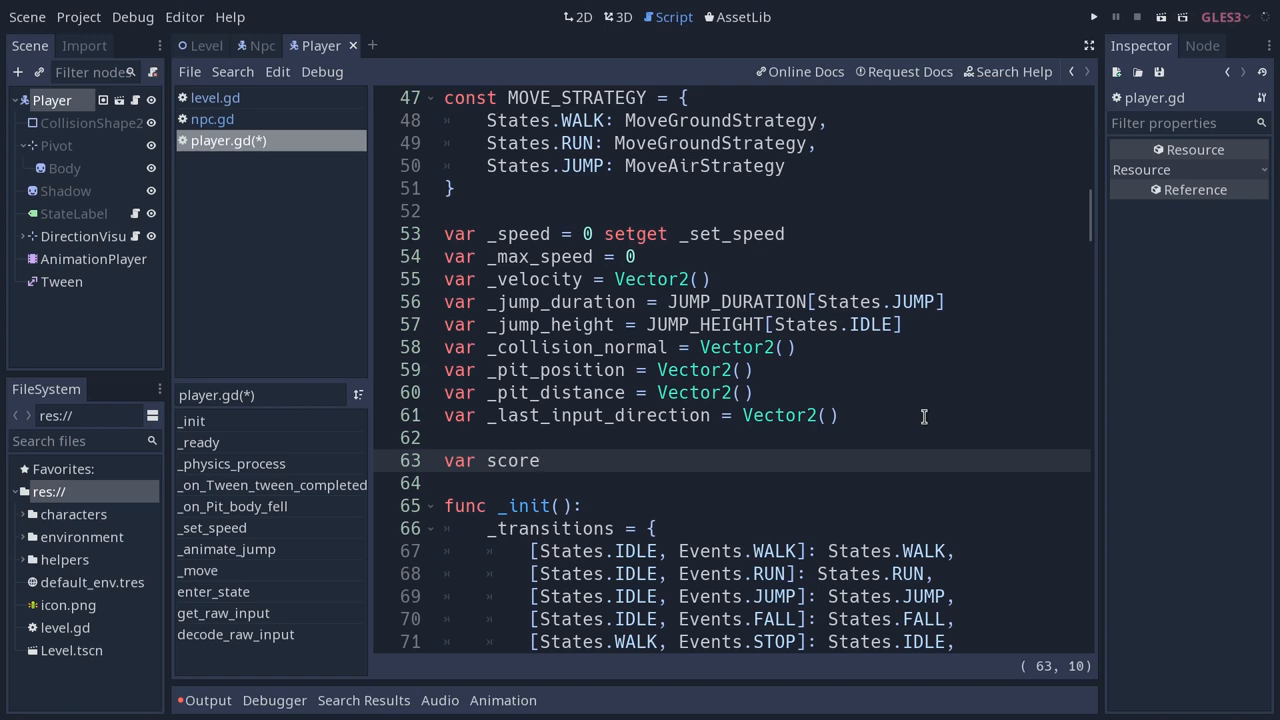
{"action": "left_click", "coordinate": [540, 460]}
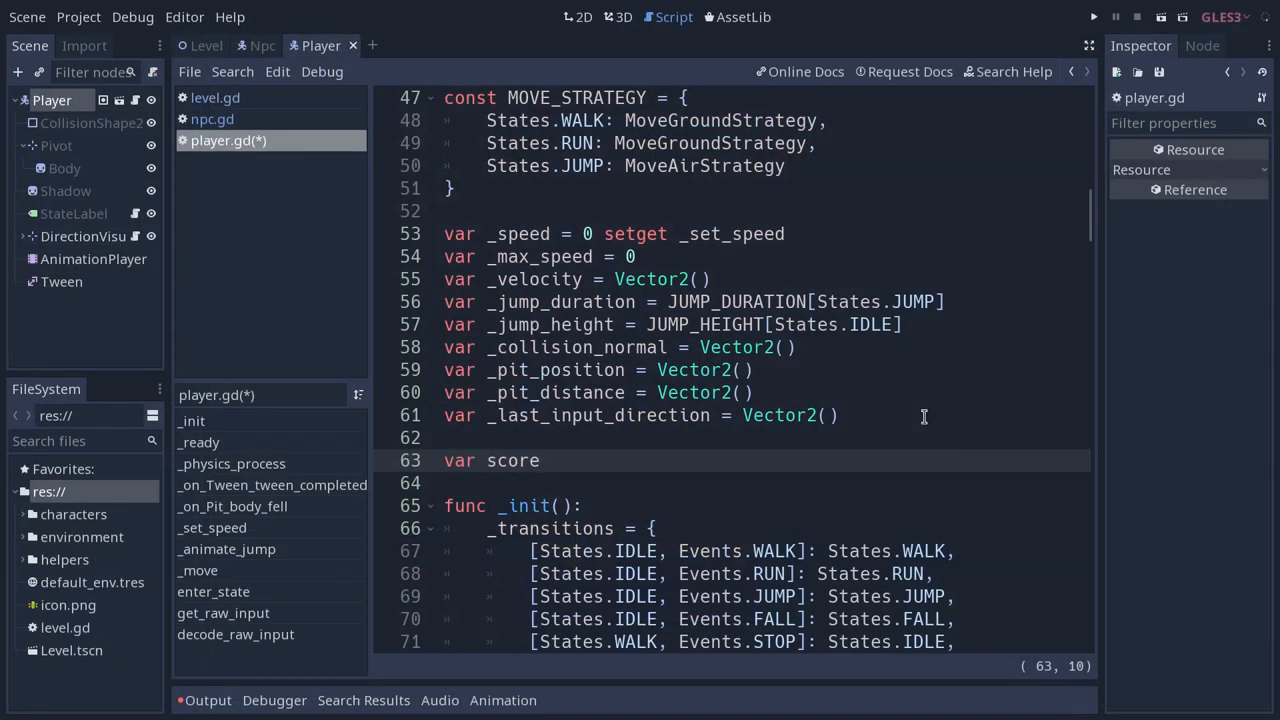
{"action": "left_click", "coordinate": [540, 460]}
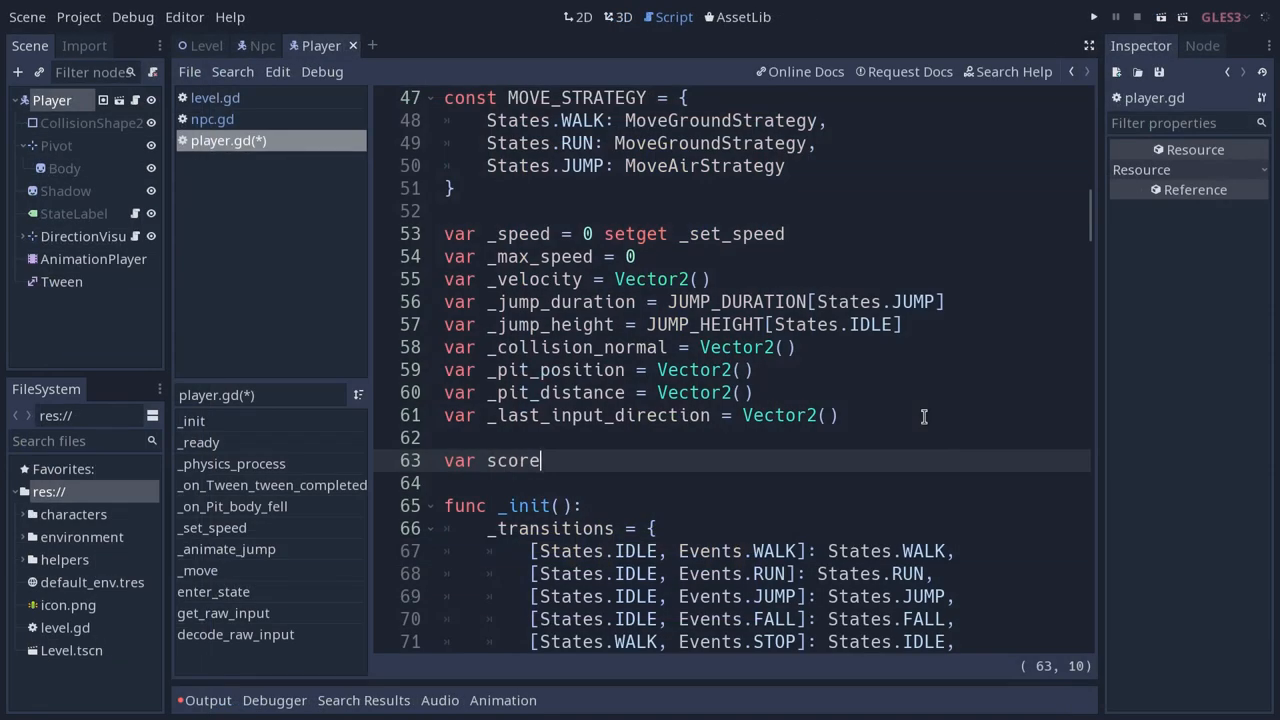
{"action": "mouse_move", "coordinate": [676, 268]}
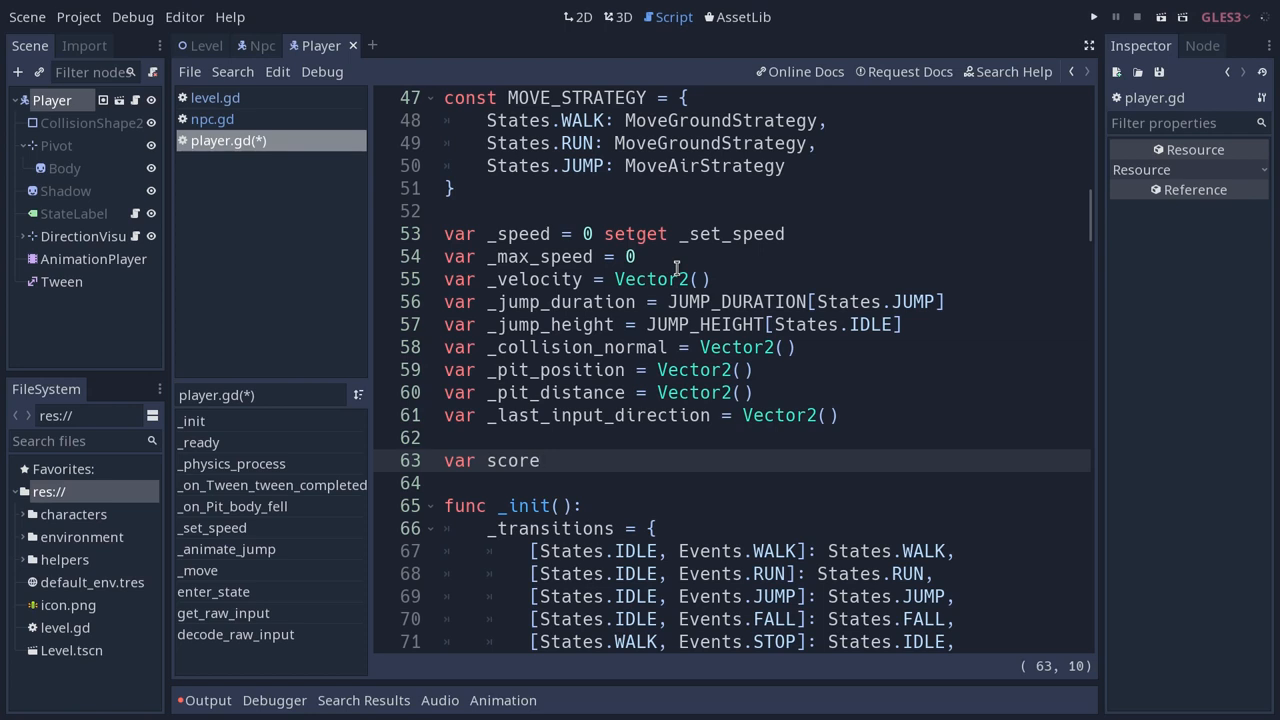
{"action": "left_click", "coordinate": [540, 460]}
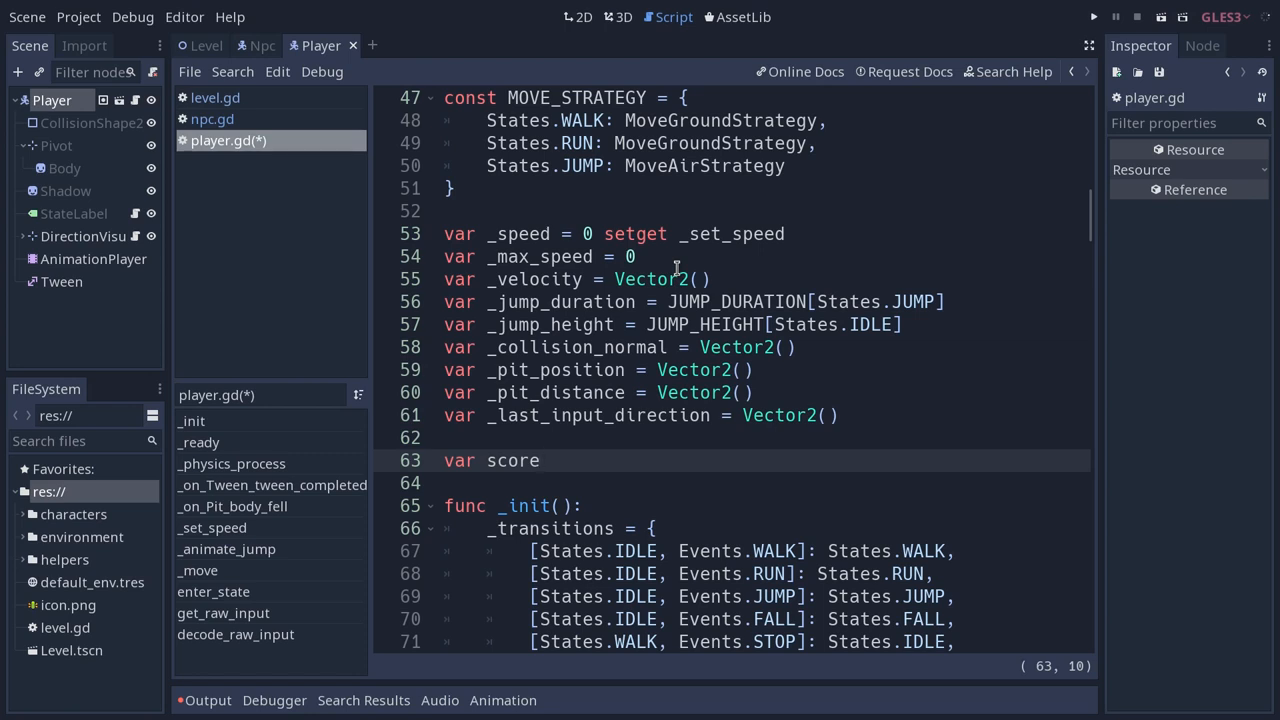
{"action": "left_click", "coordinate": [540, 460]}
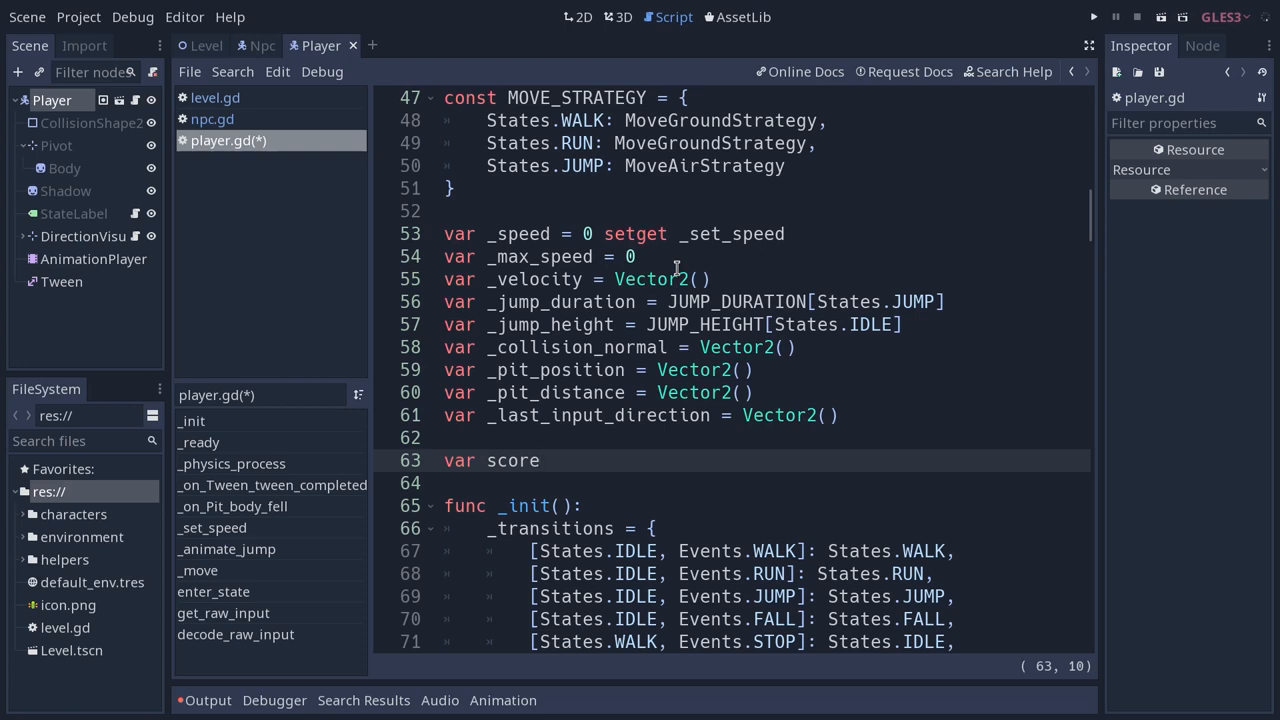
{"action": "left_click", "coordinate": [540, 460]}
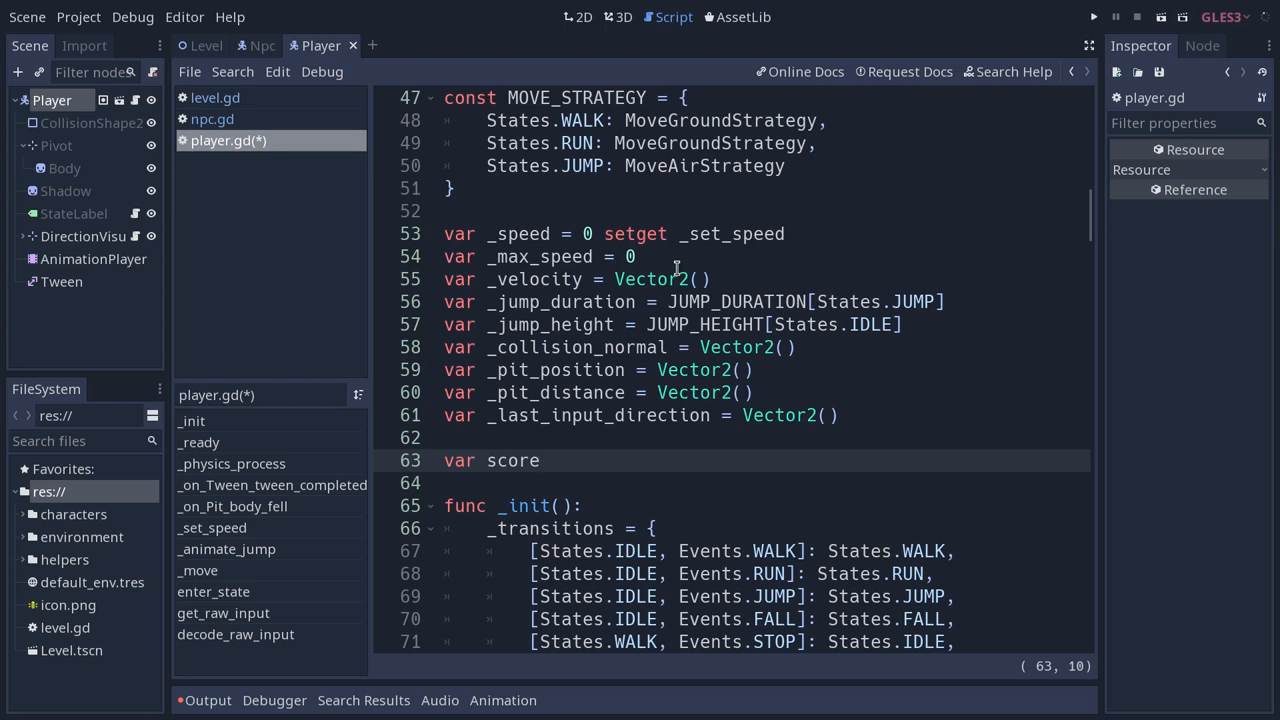
{"action": "left_click", "coordinate": [540, 460]}
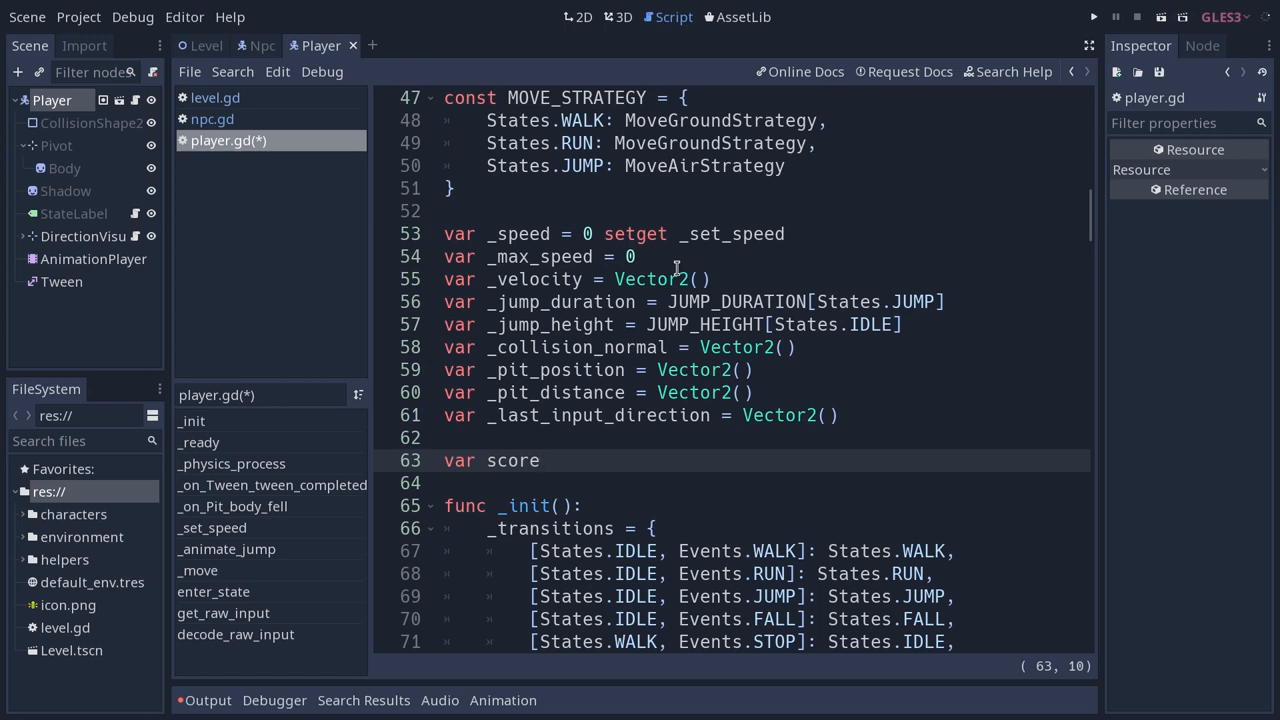
{"action": "left_click", "coordinate": [540, 460]}
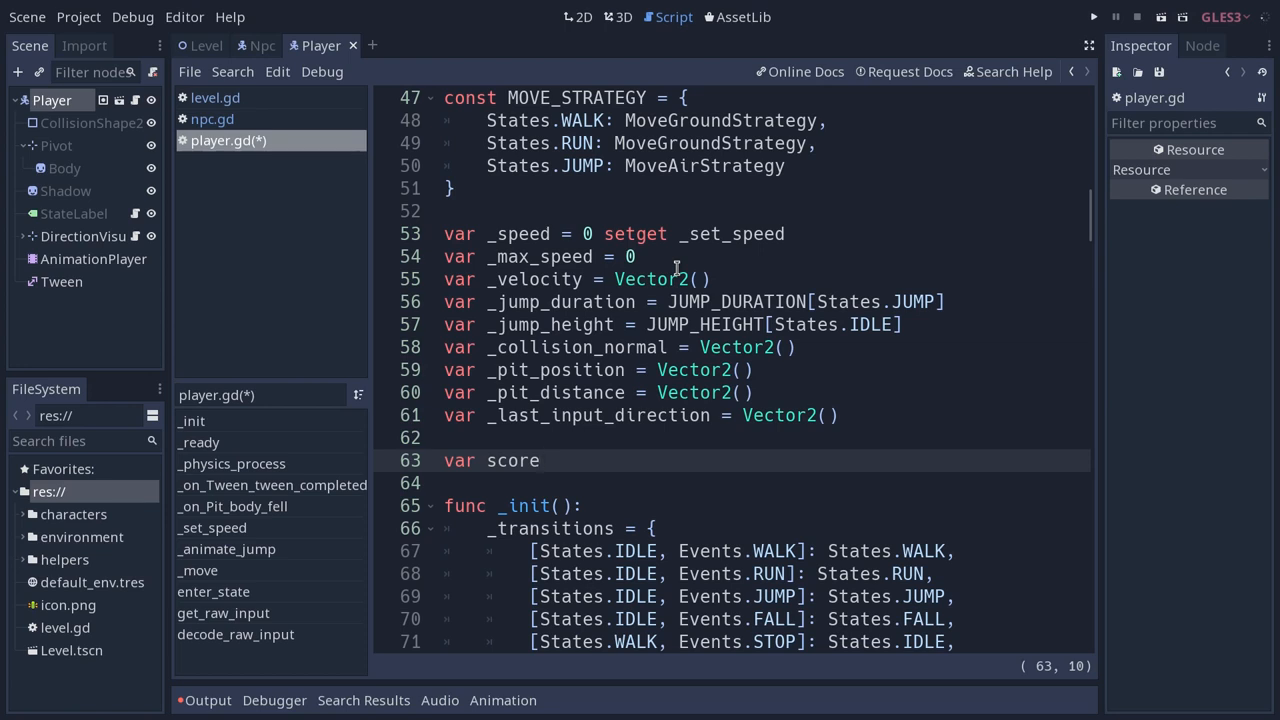
{"action": "left_click", "coordinate": [540, 460]}
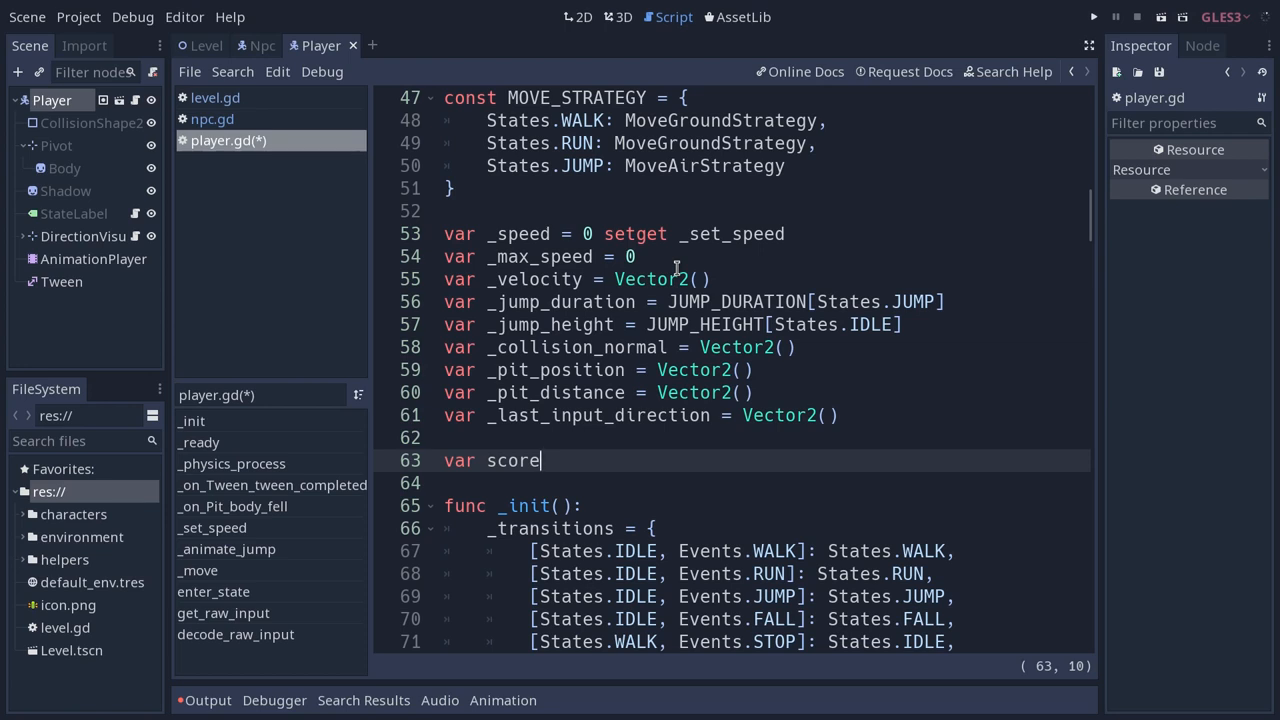